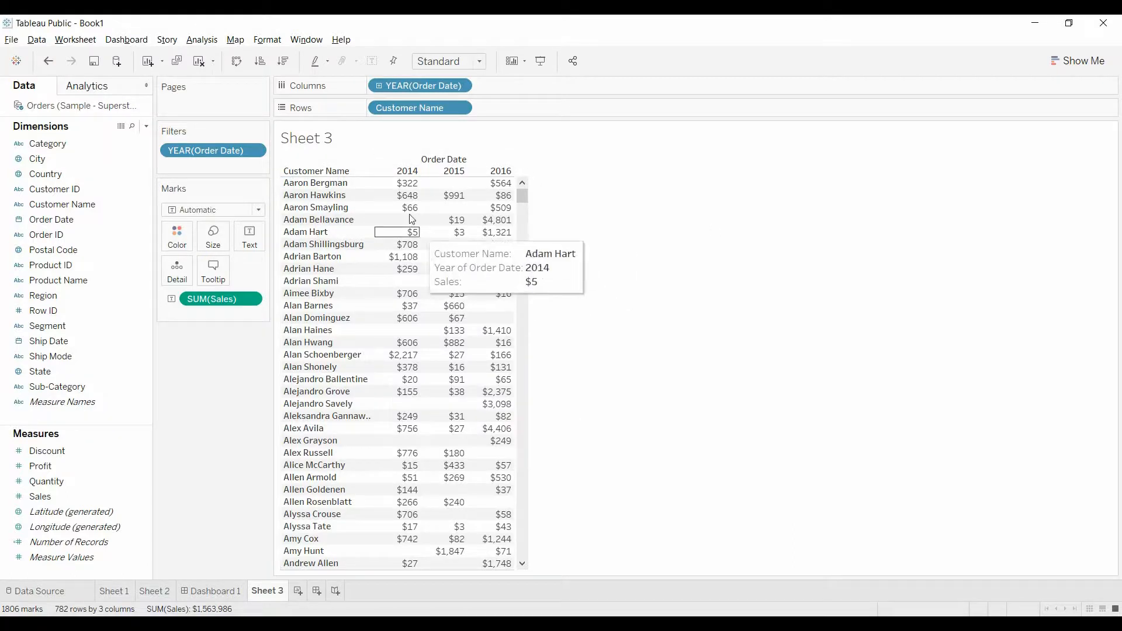
mouse_move(504, 194)
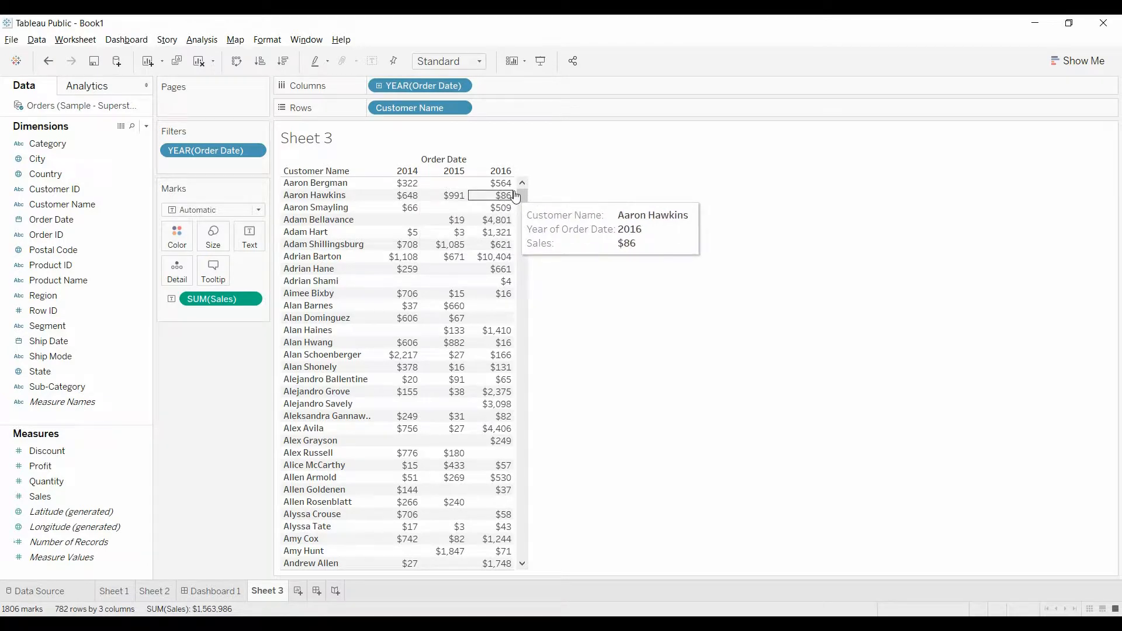
mouse_move(425, 184)
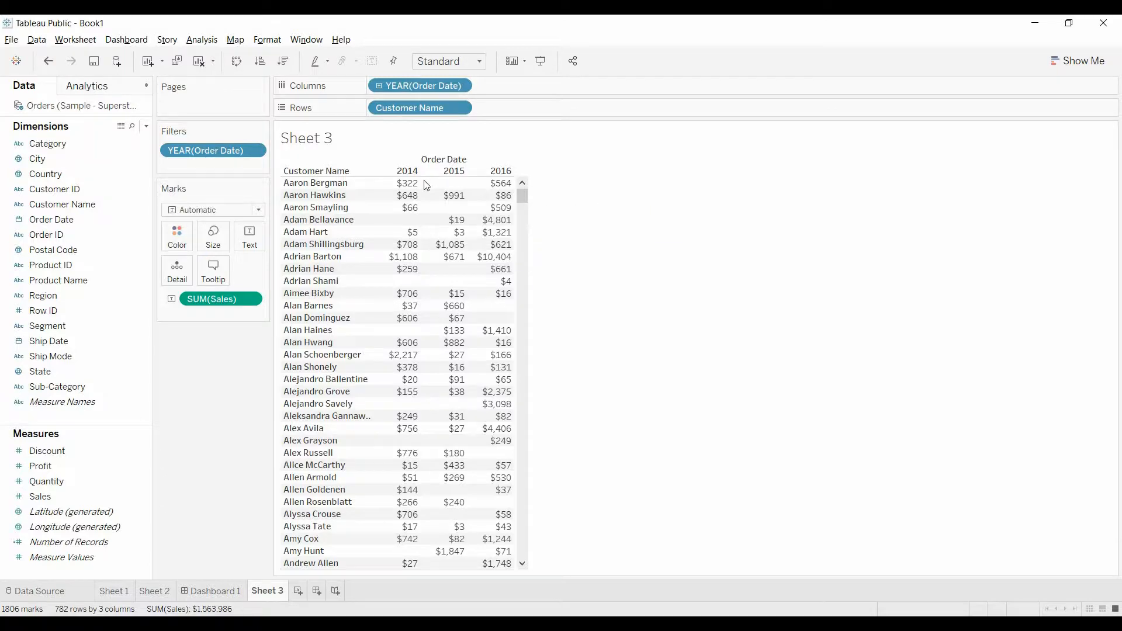
mouse_move(640, 266)
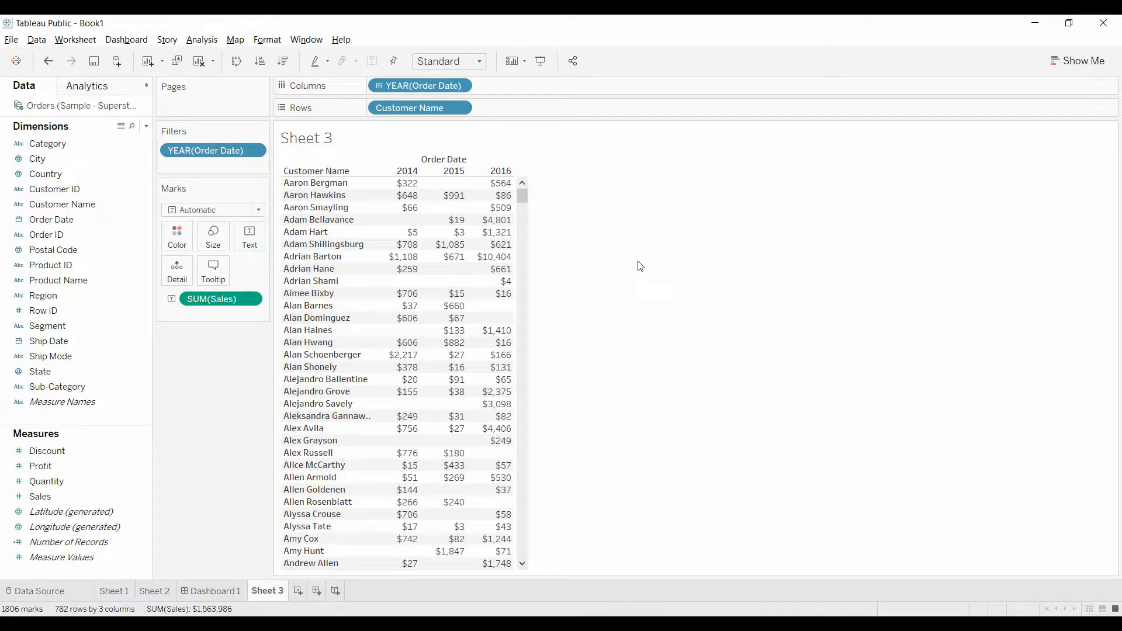
Try Discount as a discrete Rows field, remove it, and open the Dimensions pane menu.
click(497, 208)
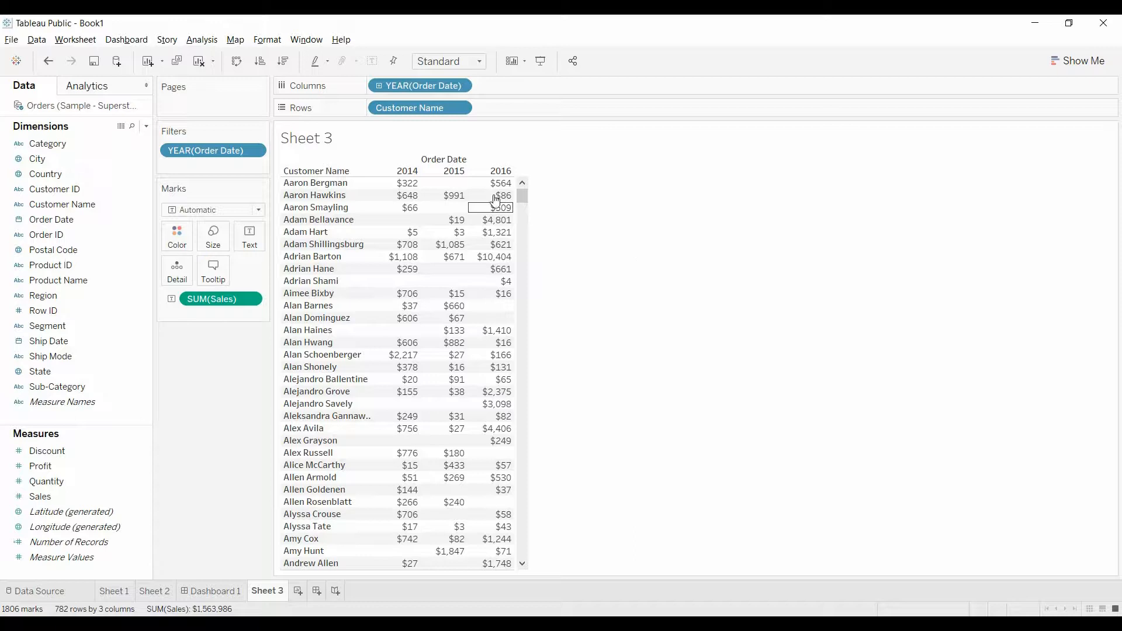
mouse_move(411, 232)
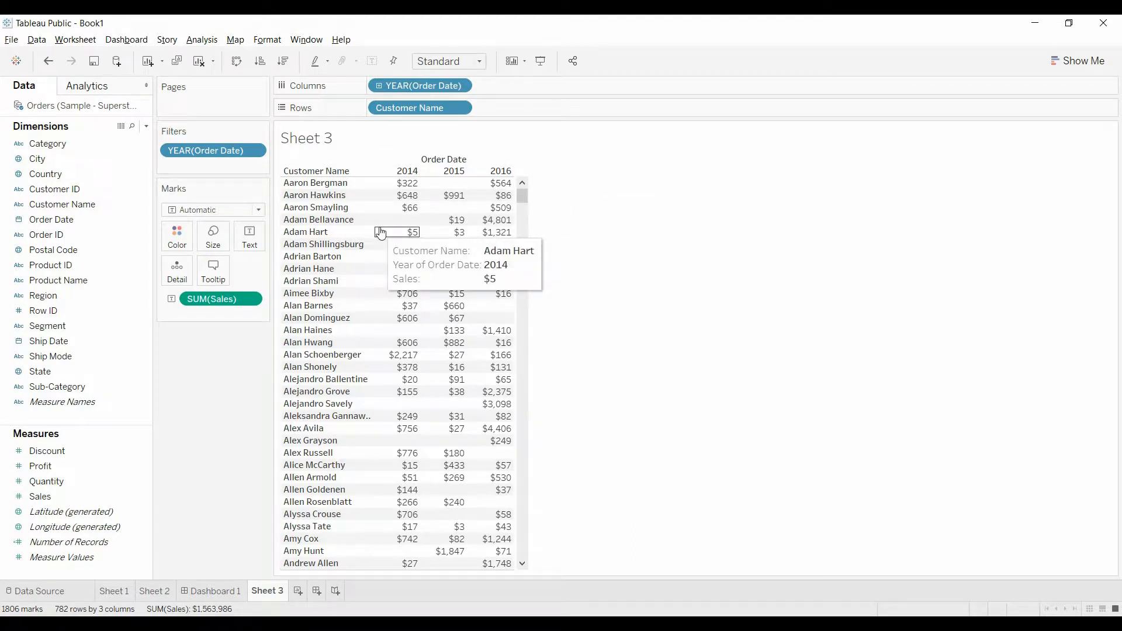
mouse_move(230, 369)
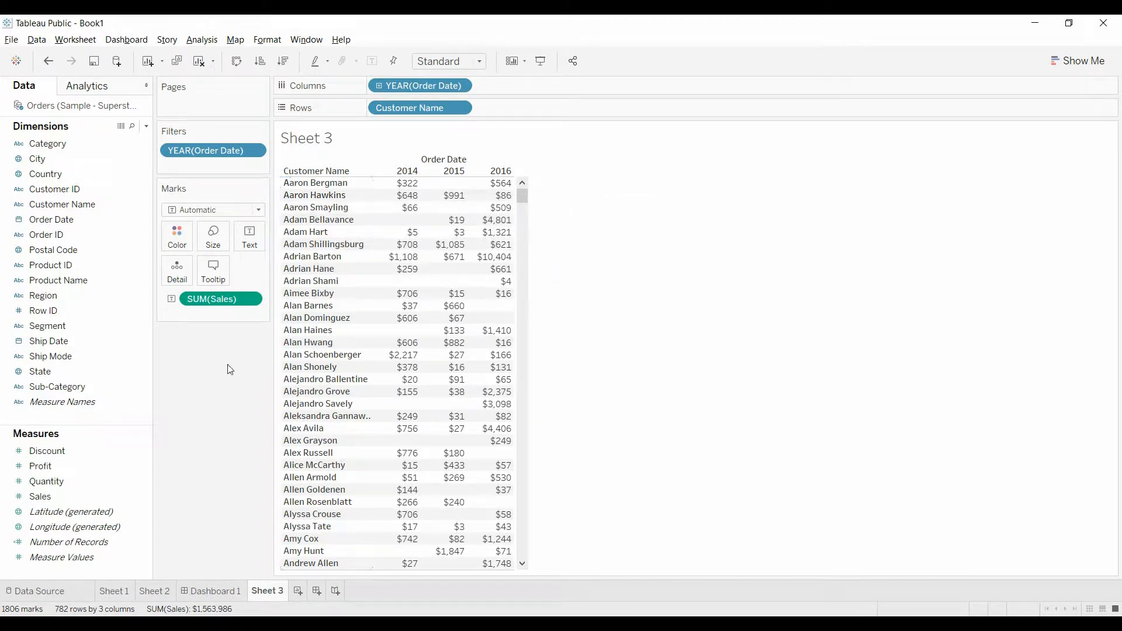
click(48, 450)
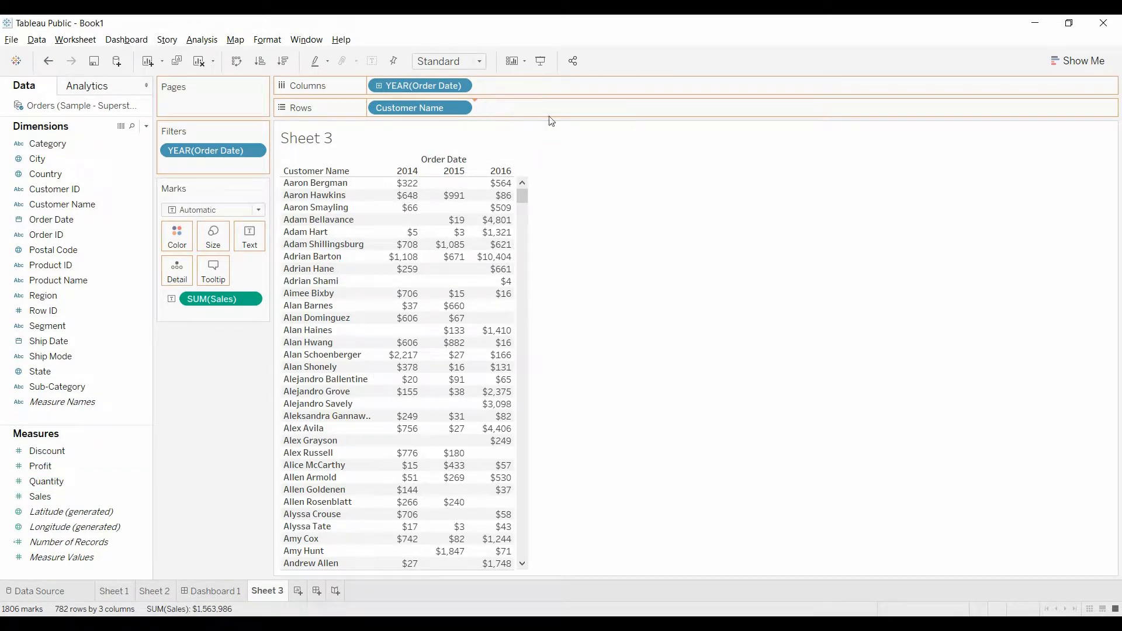
click(565, 108)
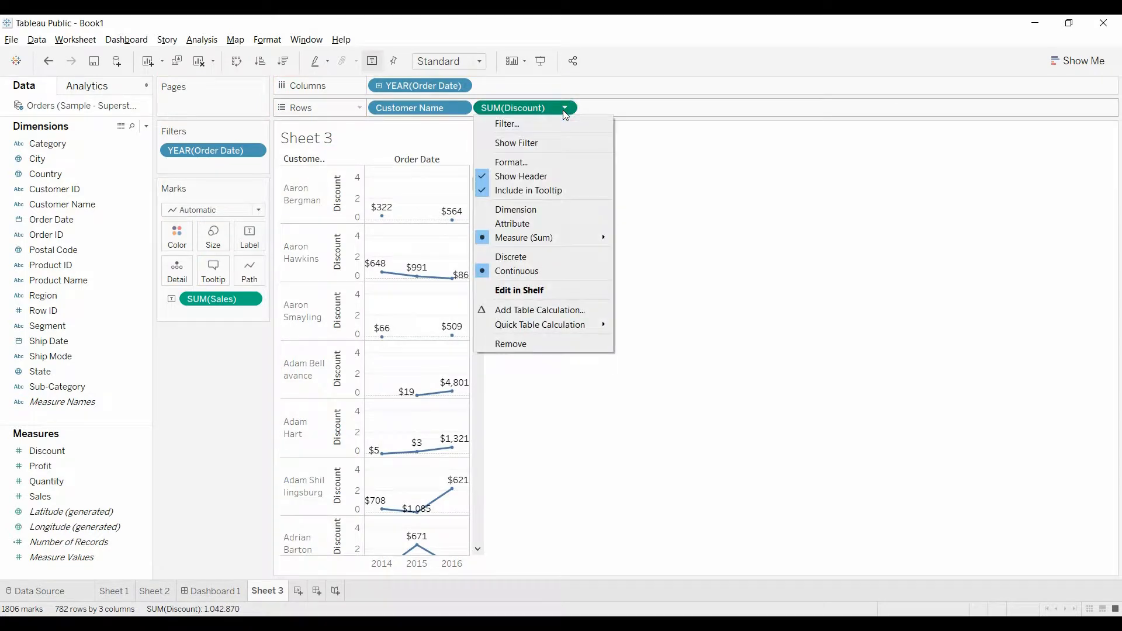
mouse_move(548, 240)
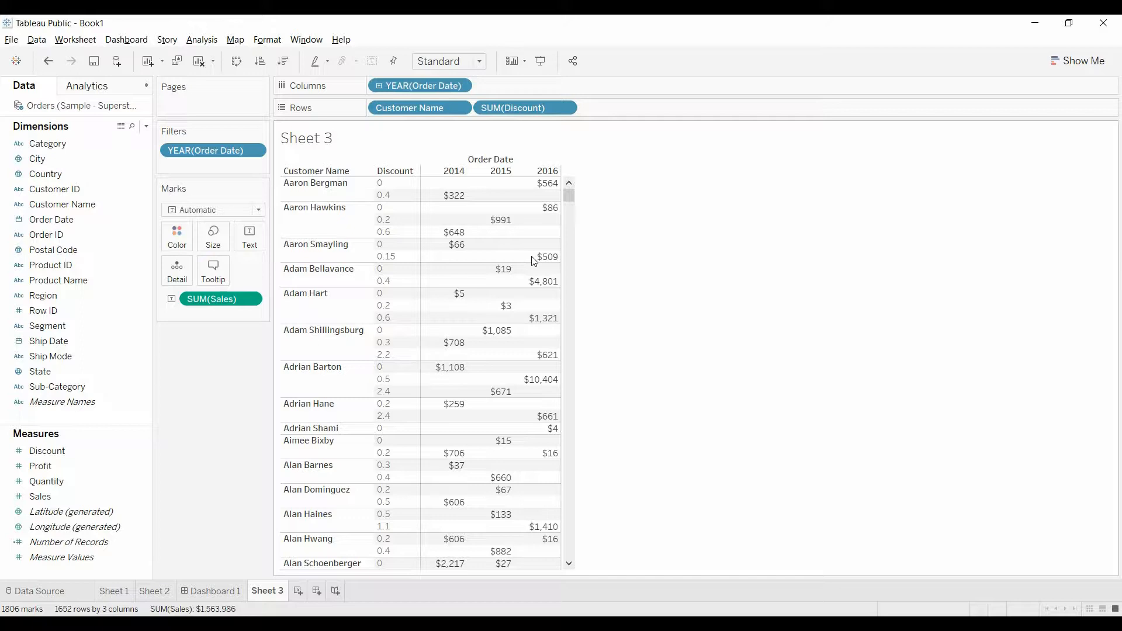
mouse_move(793, 268)
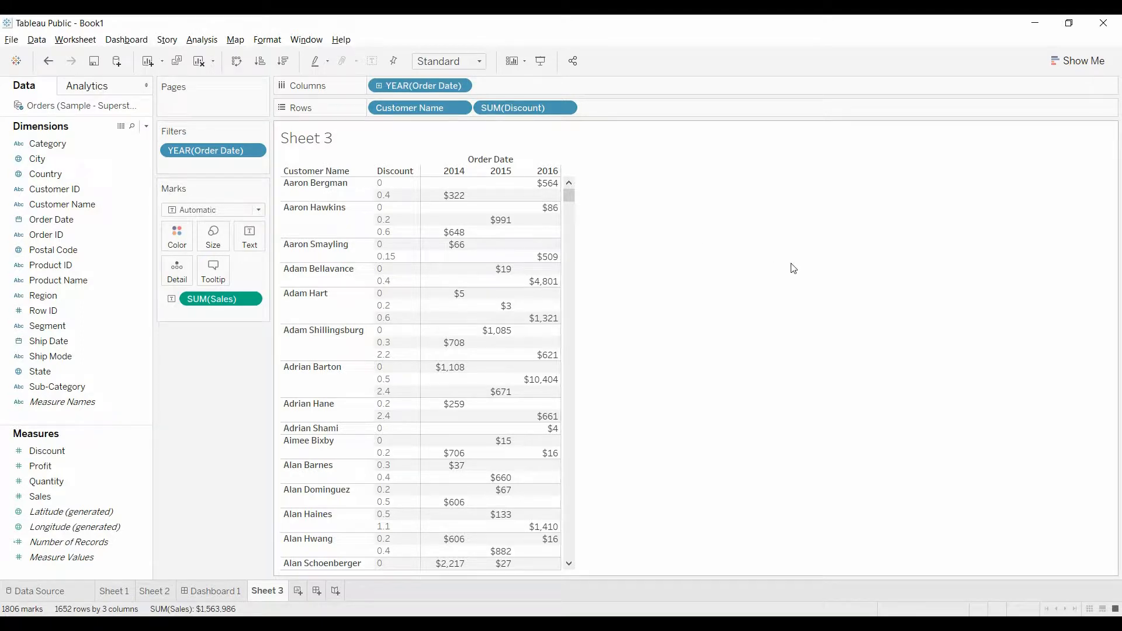
mouse_move(545, 183)
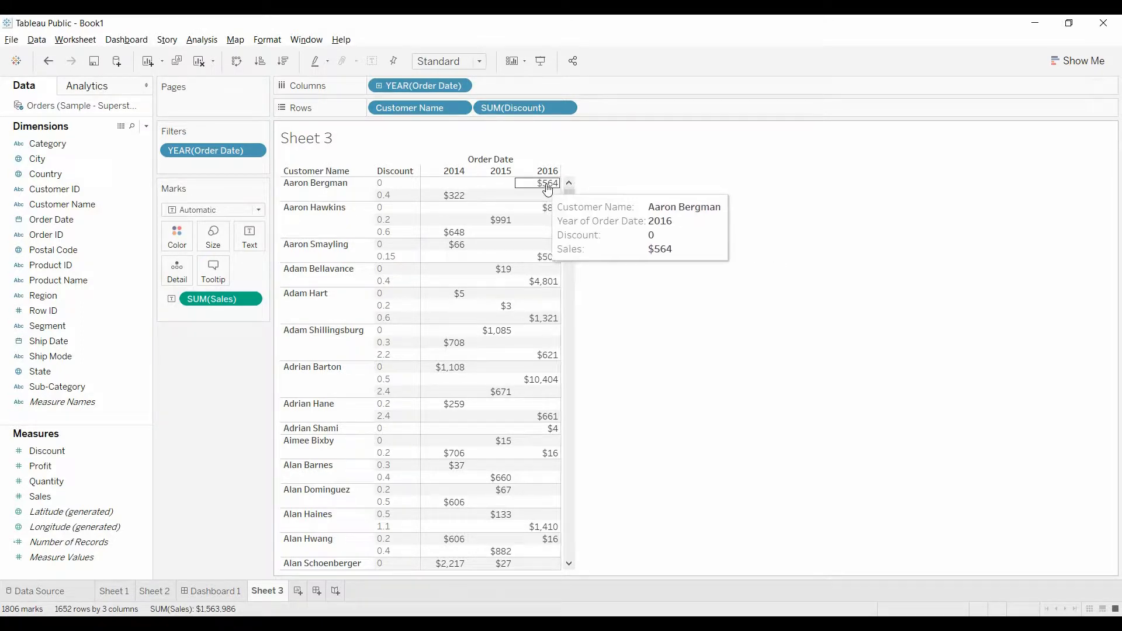
mouse_move(392, 218)
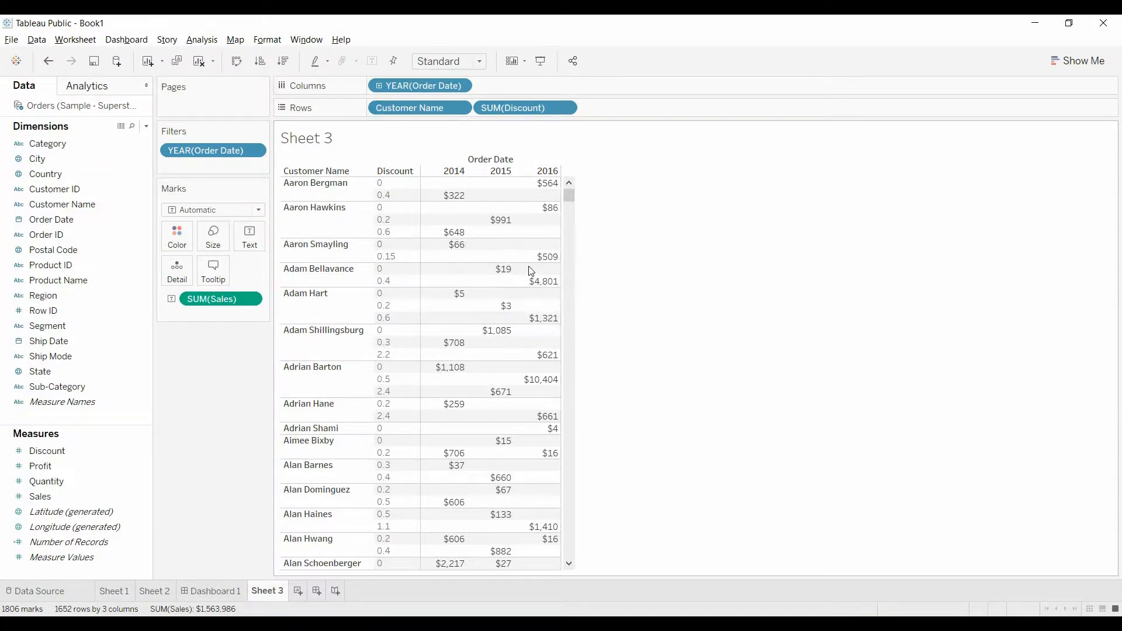
click(523, 107)
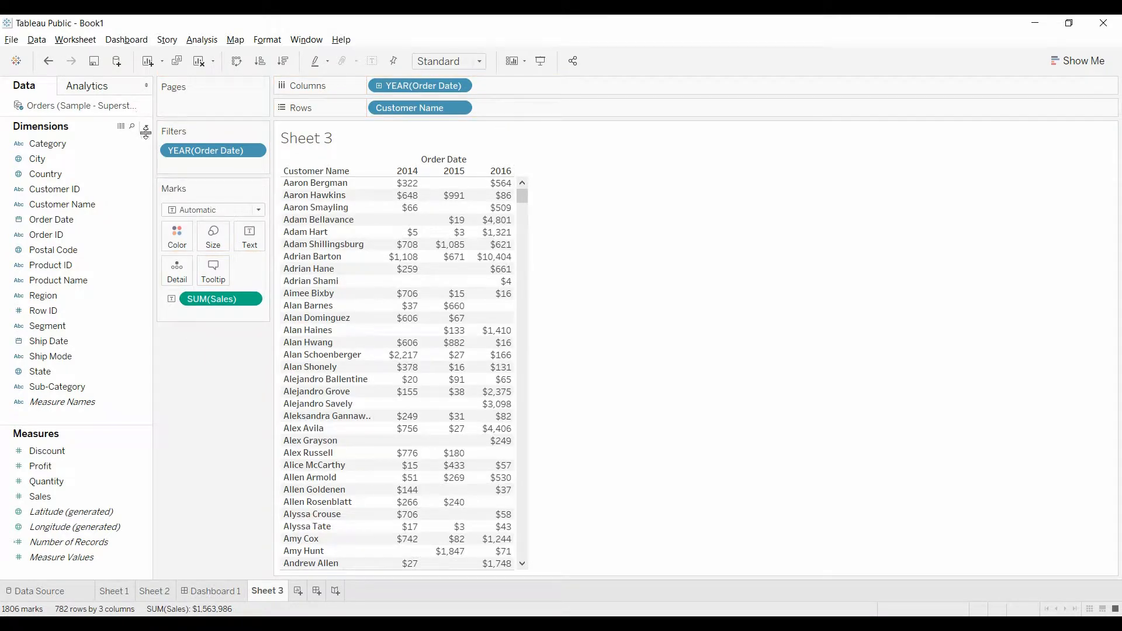
click(146, 133)
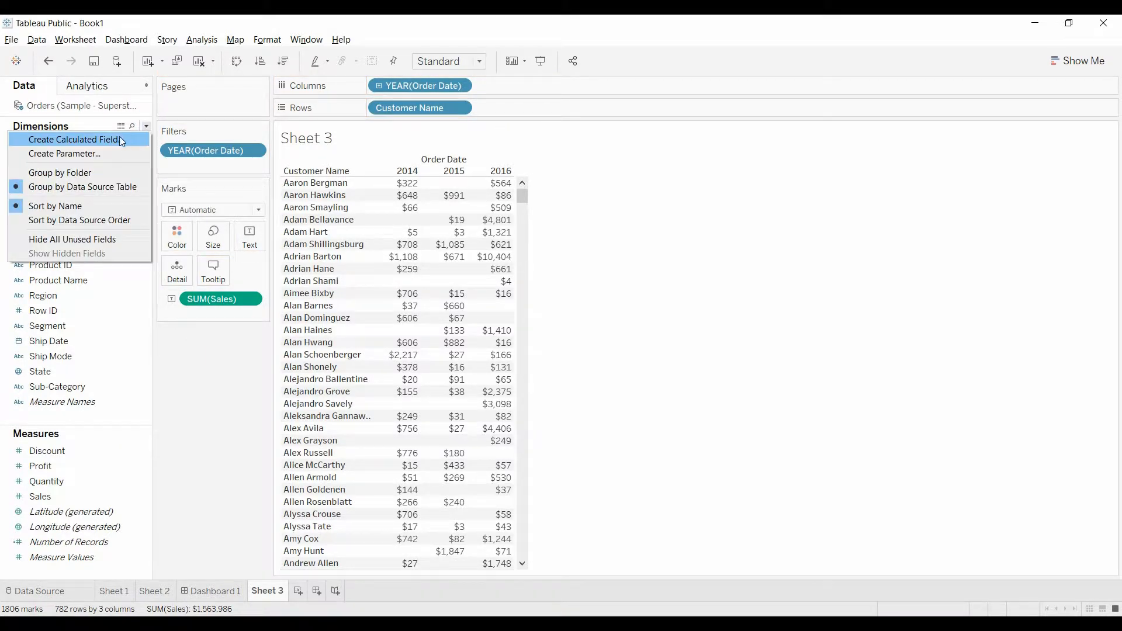
Create a calculated field and rename Calculation1 to 'Avg Discount over years'.
click(73, 139)
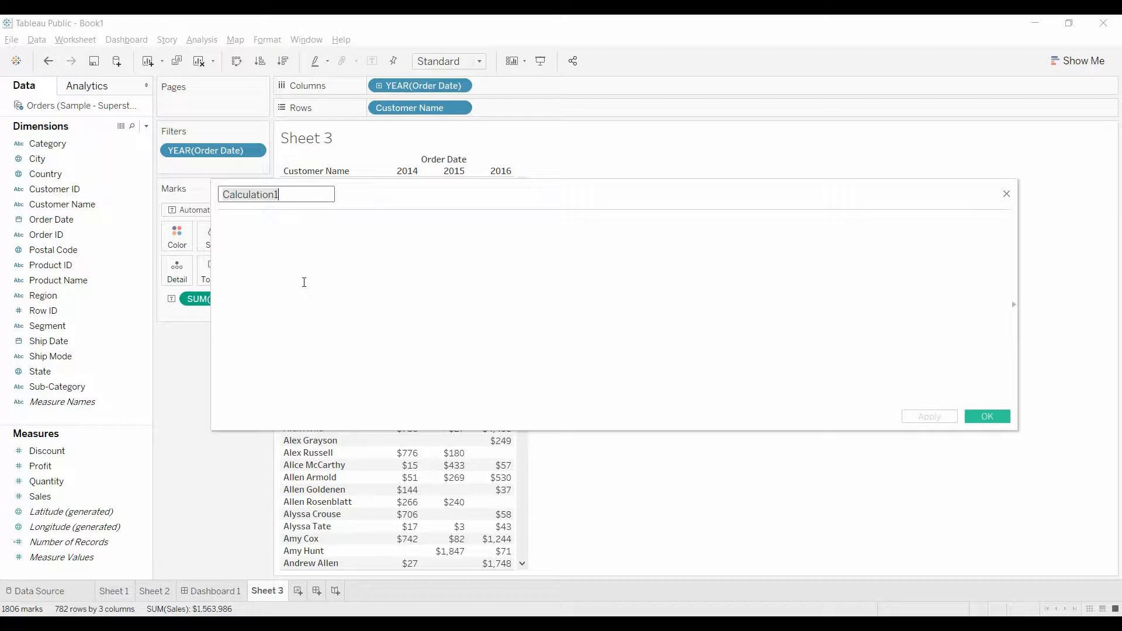
text(Av)
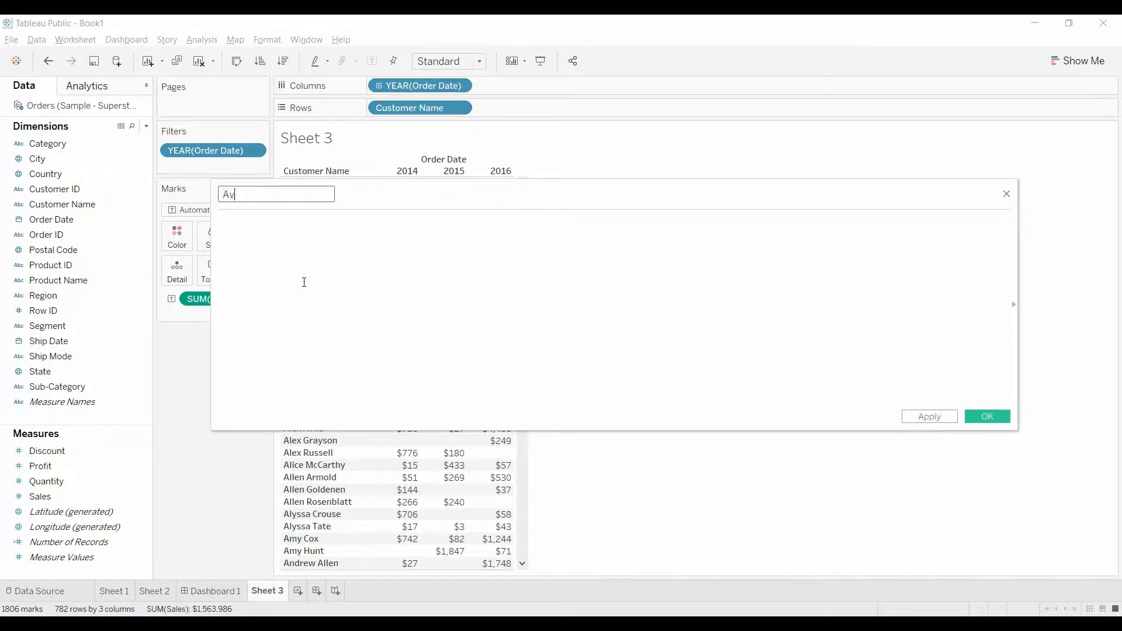
text(g)
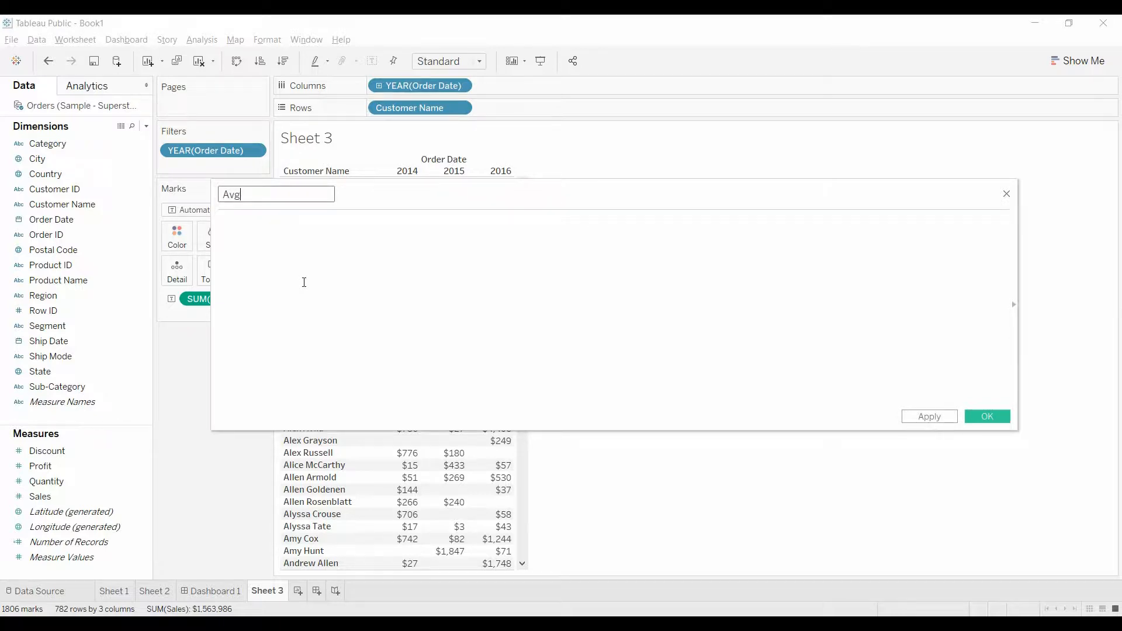
text(Discount ov)
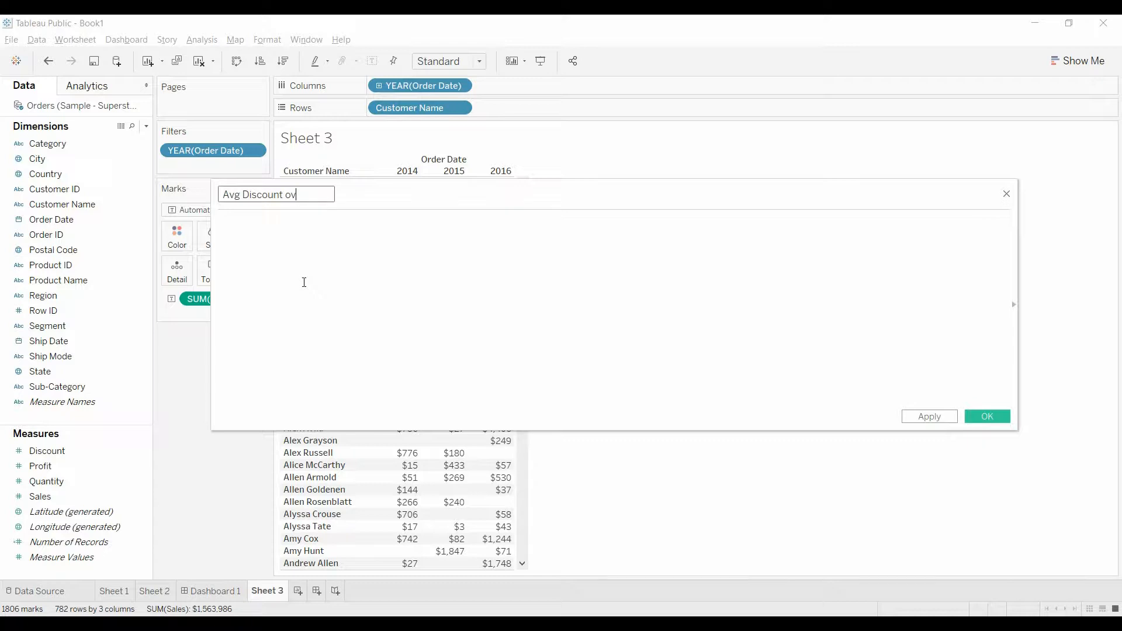
text(er years)
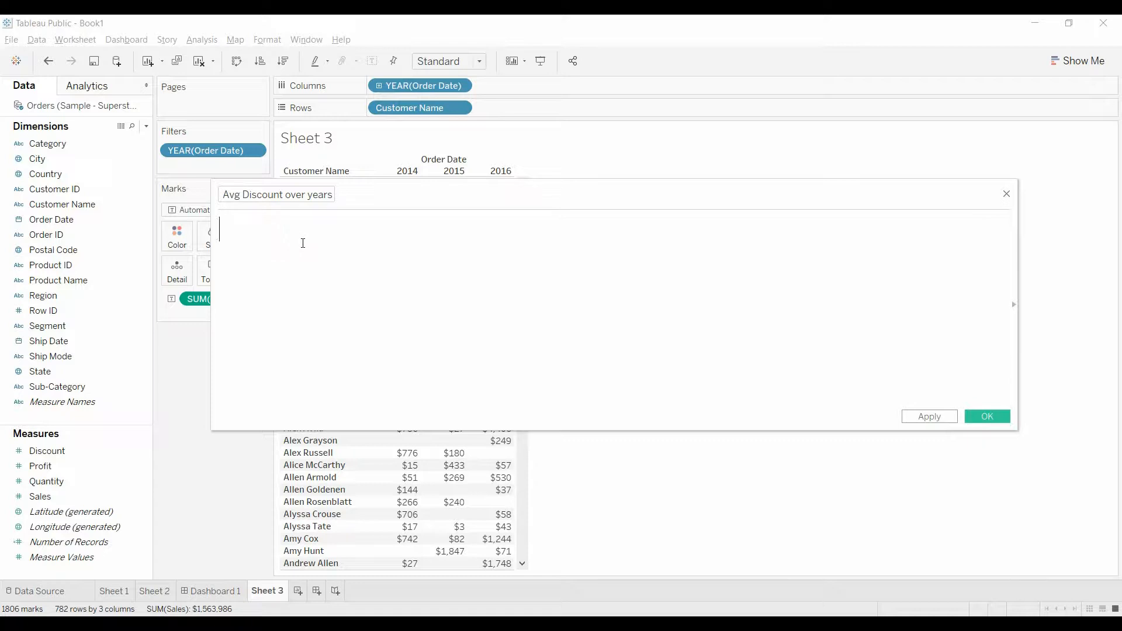
Enter the formula {Fixed [Customer Name]:AVG([Discount])} until it validates.
text({)
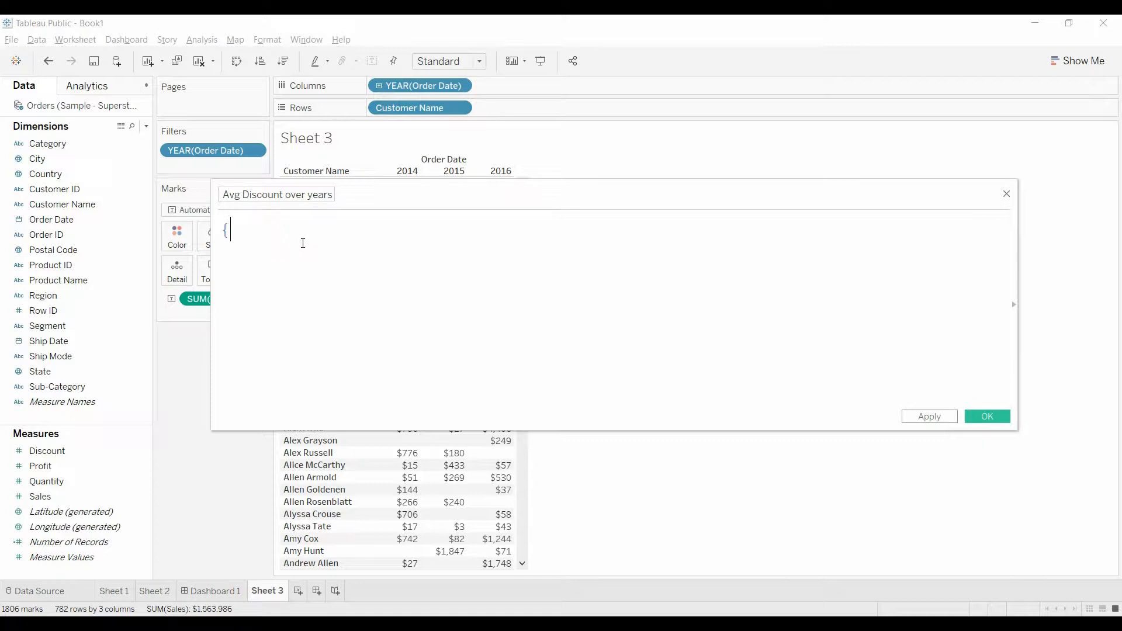
text(Fixed)
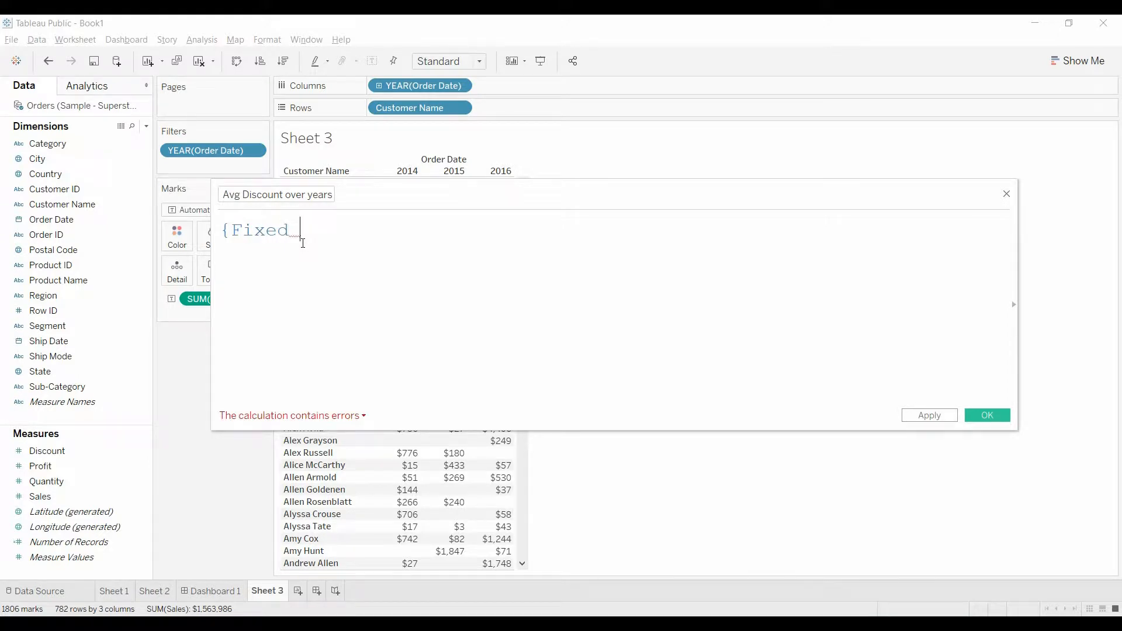
text(cust)
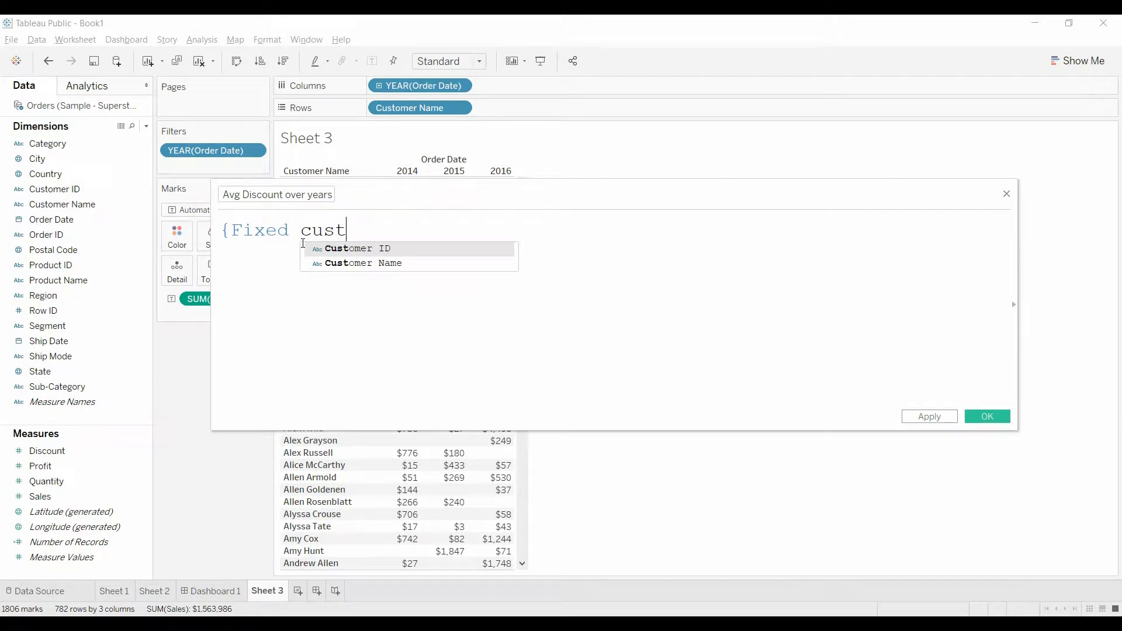
click(363, 262)
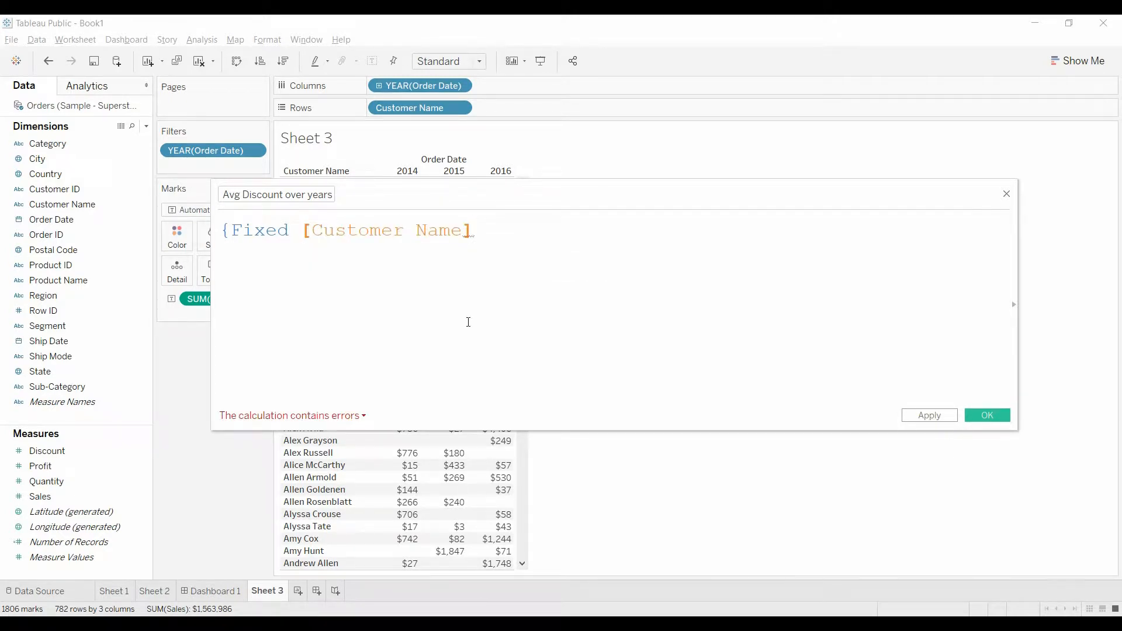
text(:)
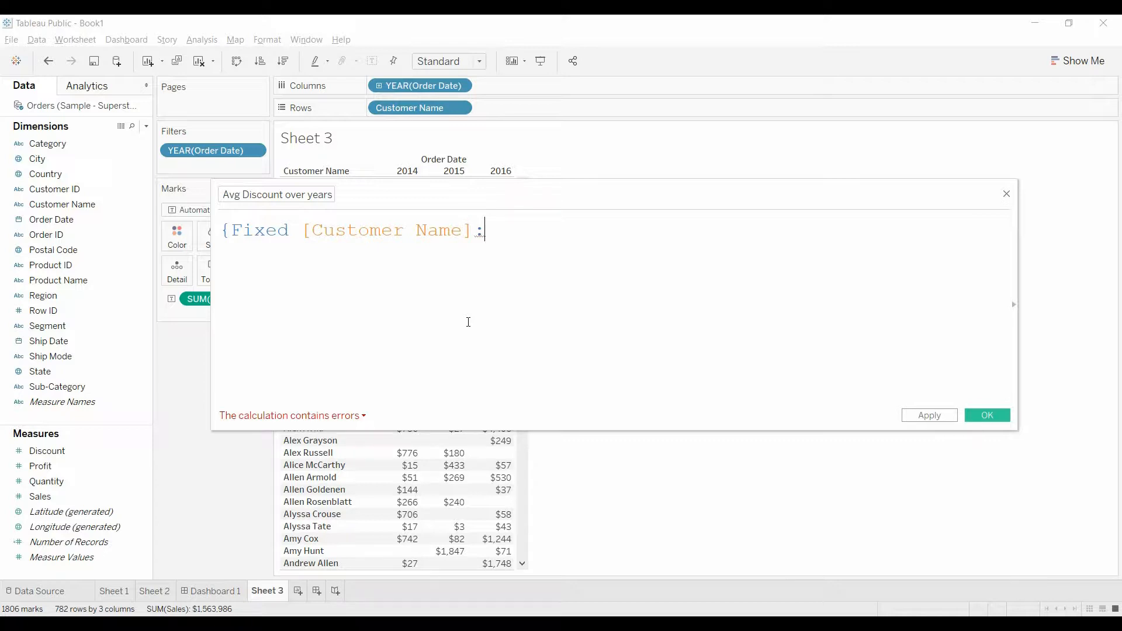
text(a)
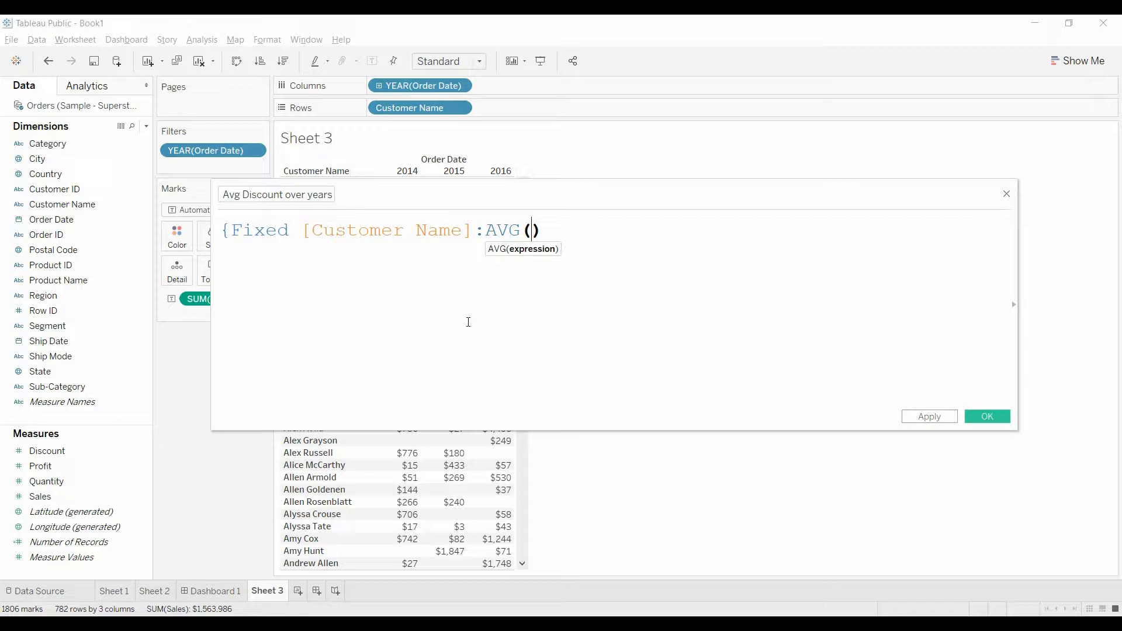
text([Discount])
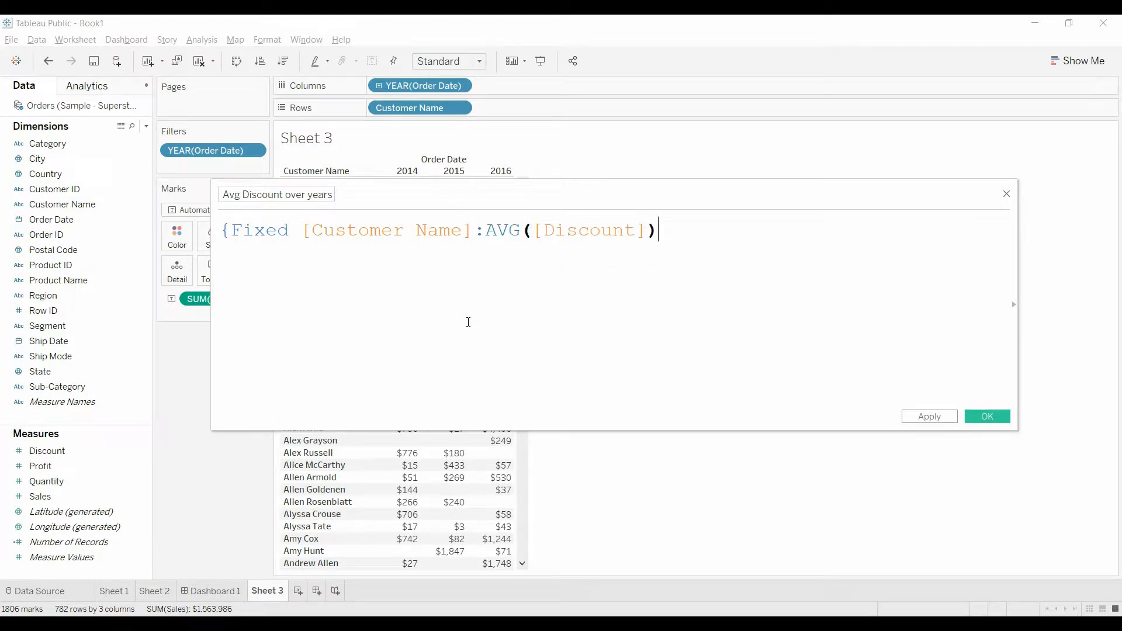
text(})
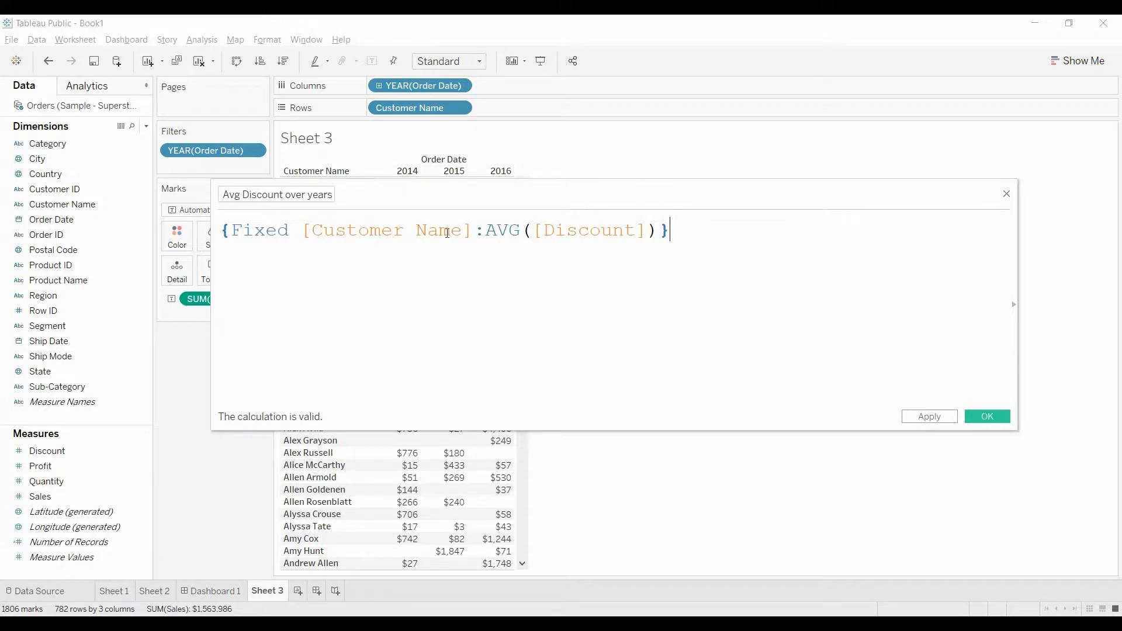
mouse_move(540, 244)
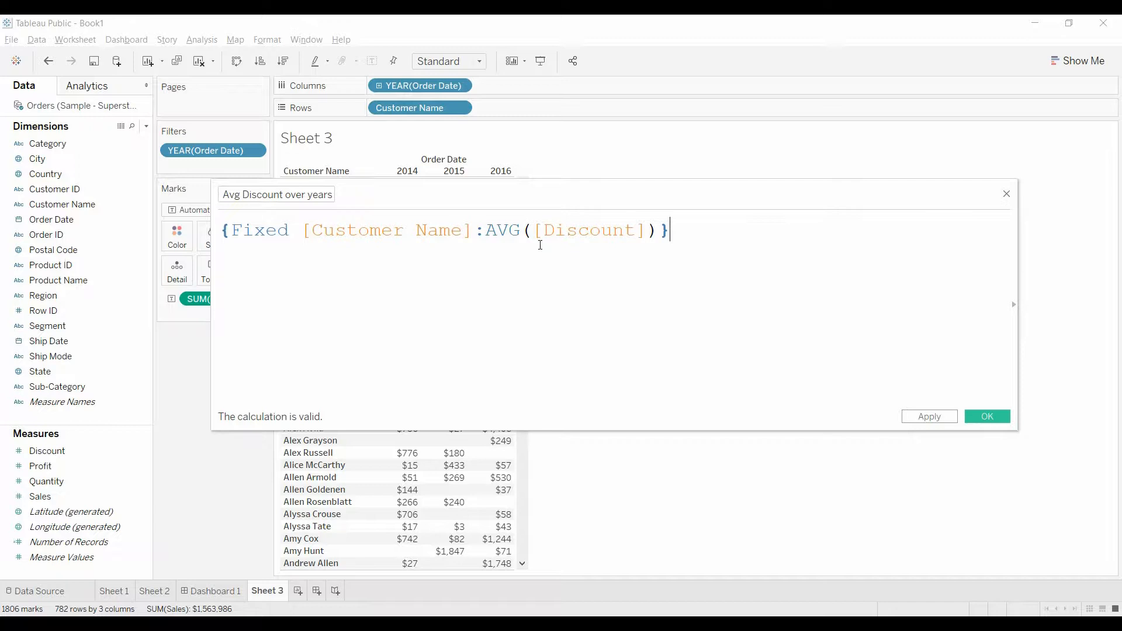
mouse_move(622, 220)
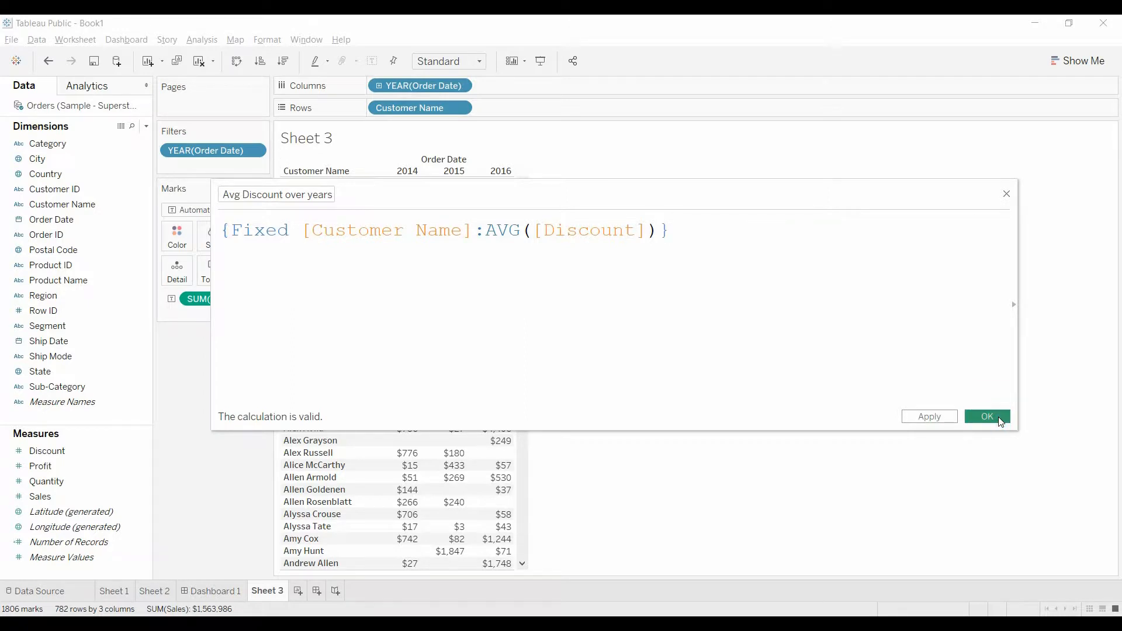
Save the calculation and add Avg Discount over years to Rows as a discrete field.
click(986, 415)
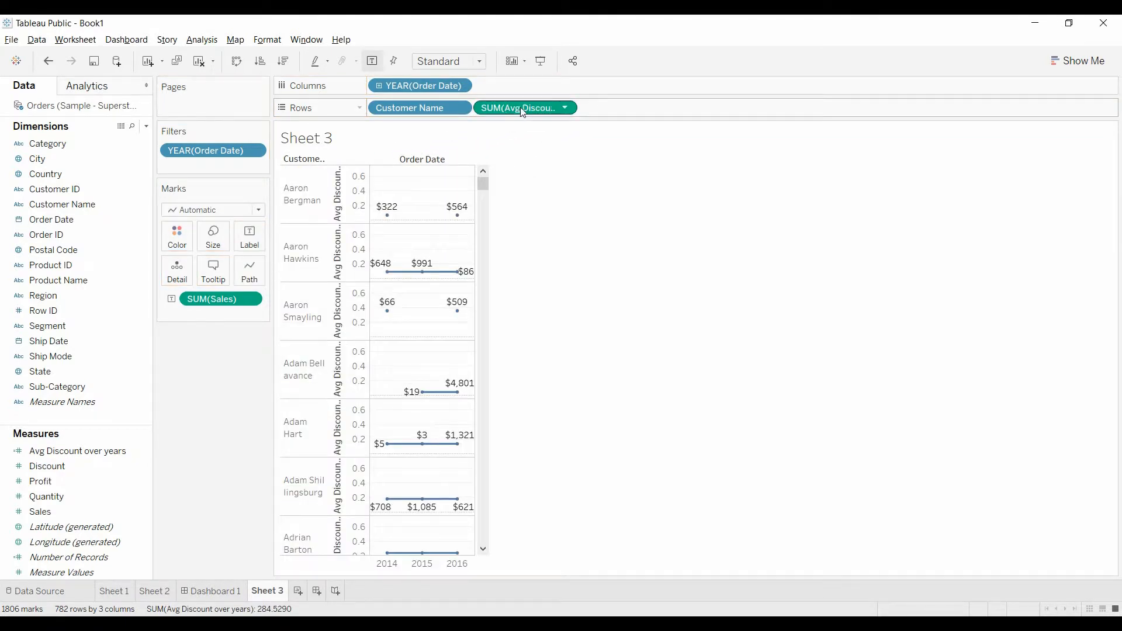
click(564, 108)
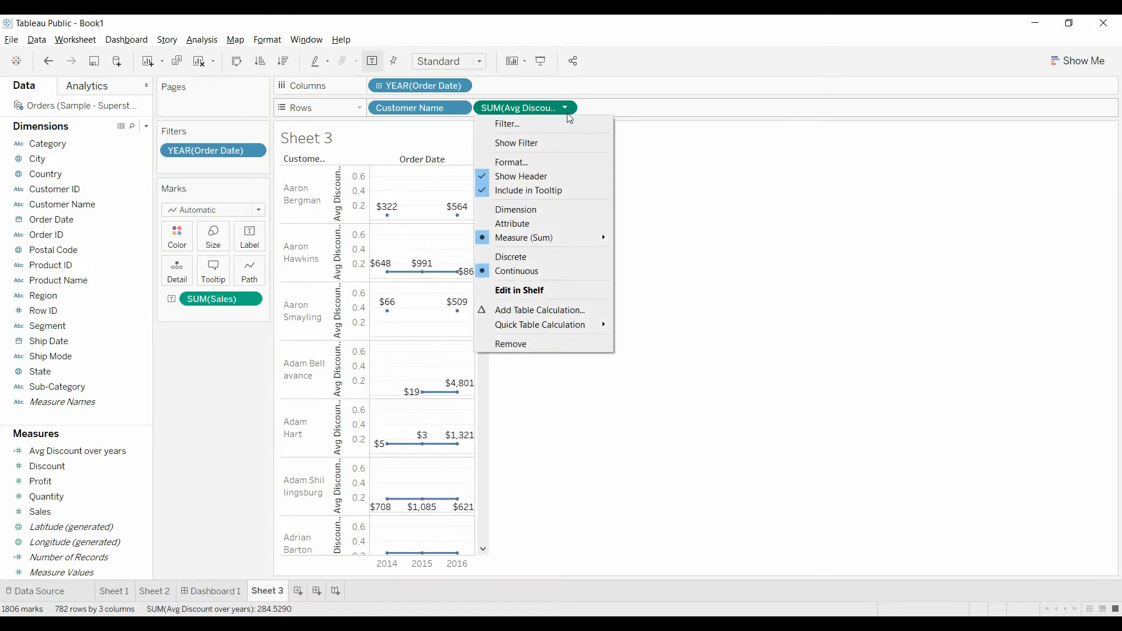
mouse_move(398, 236)
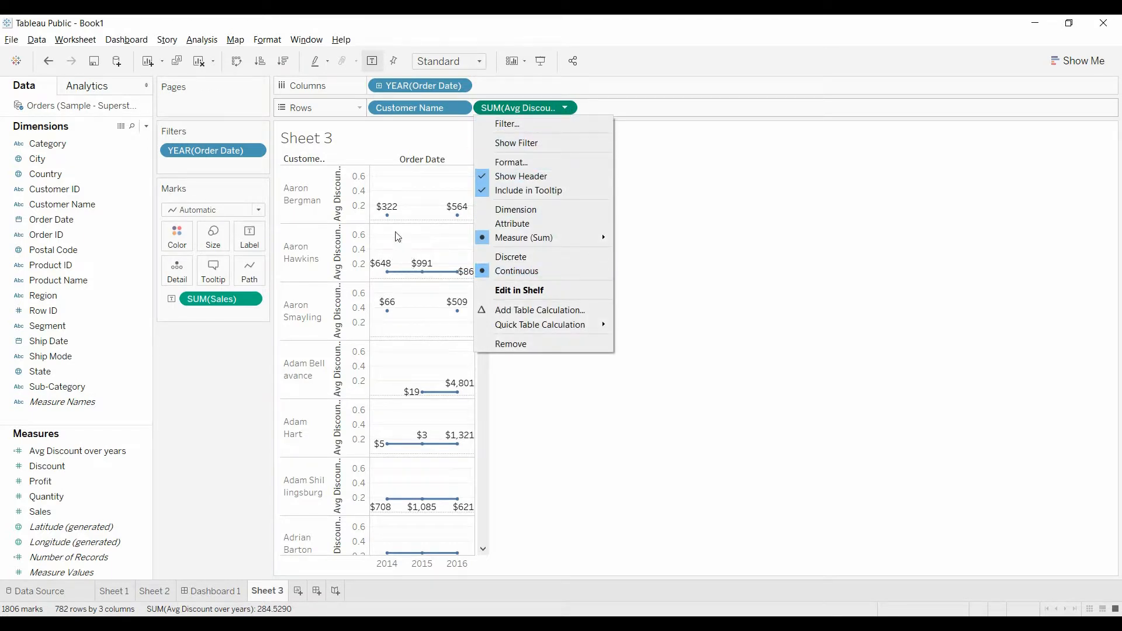
mouse_move(520, 258)
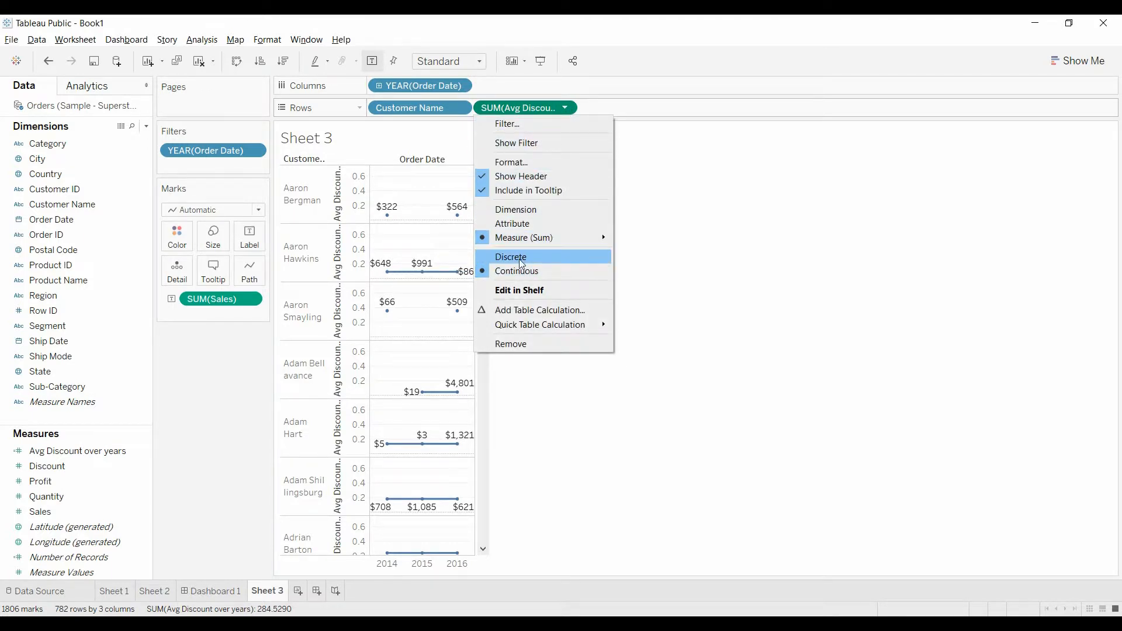
click(511, 257)
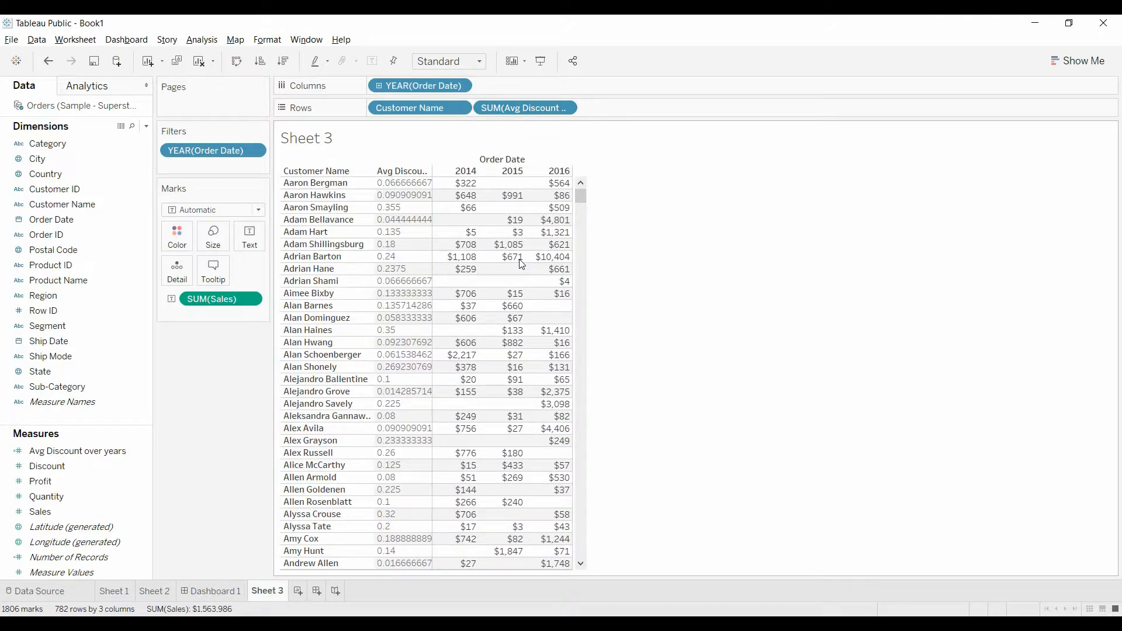
click(568, 107)
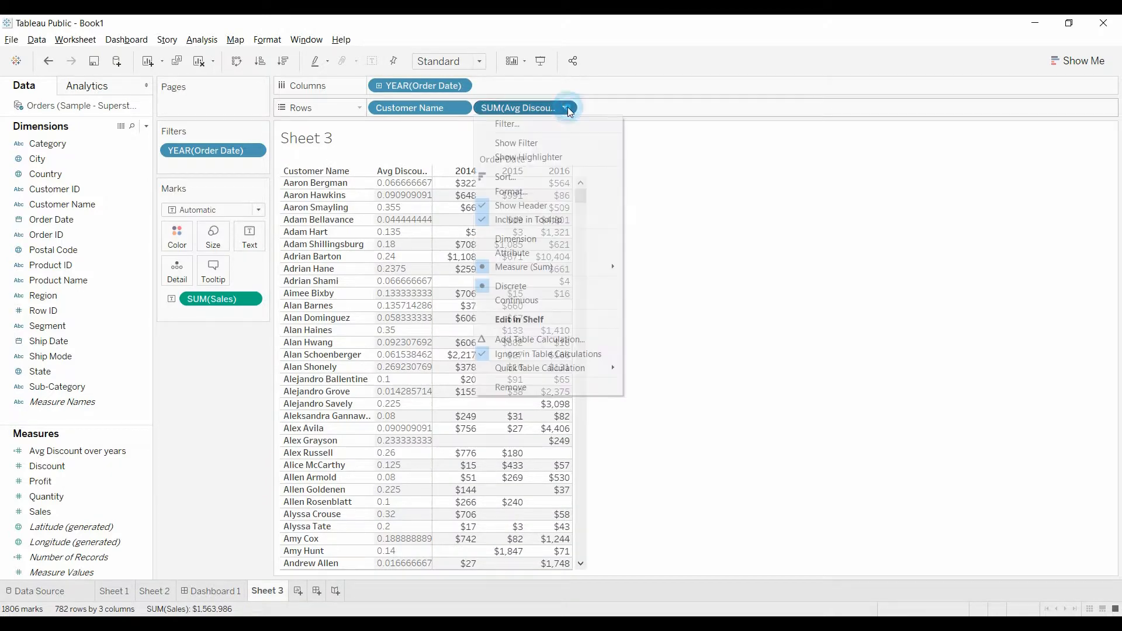
Format Avg Discount over years as a Percentage with 1 decimal place.
click(511, 191)
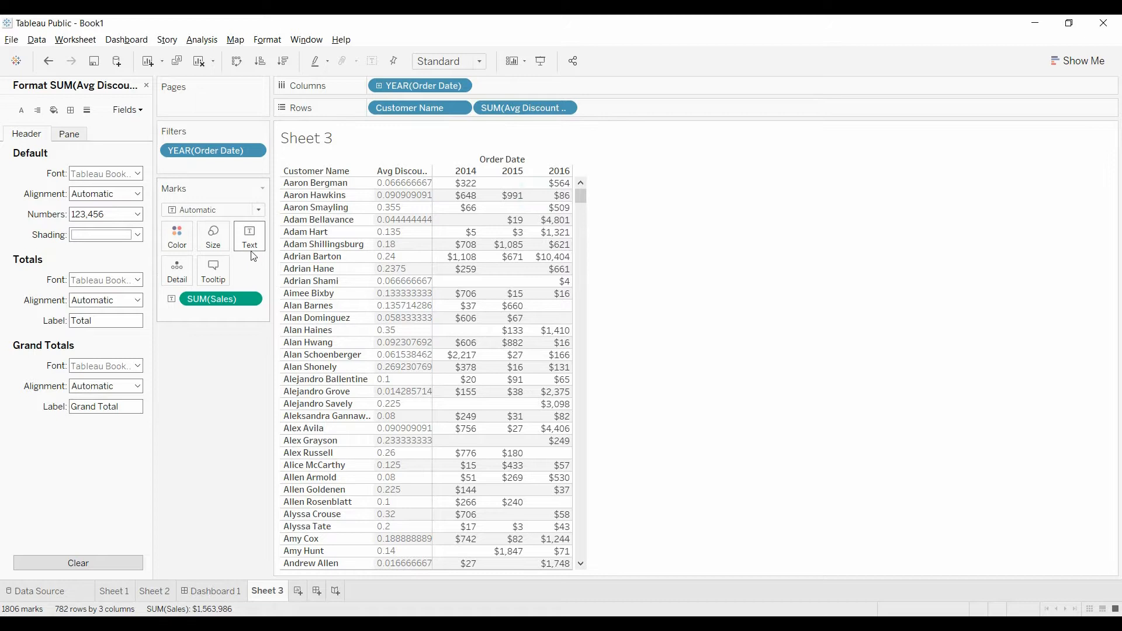
click(137, 214)
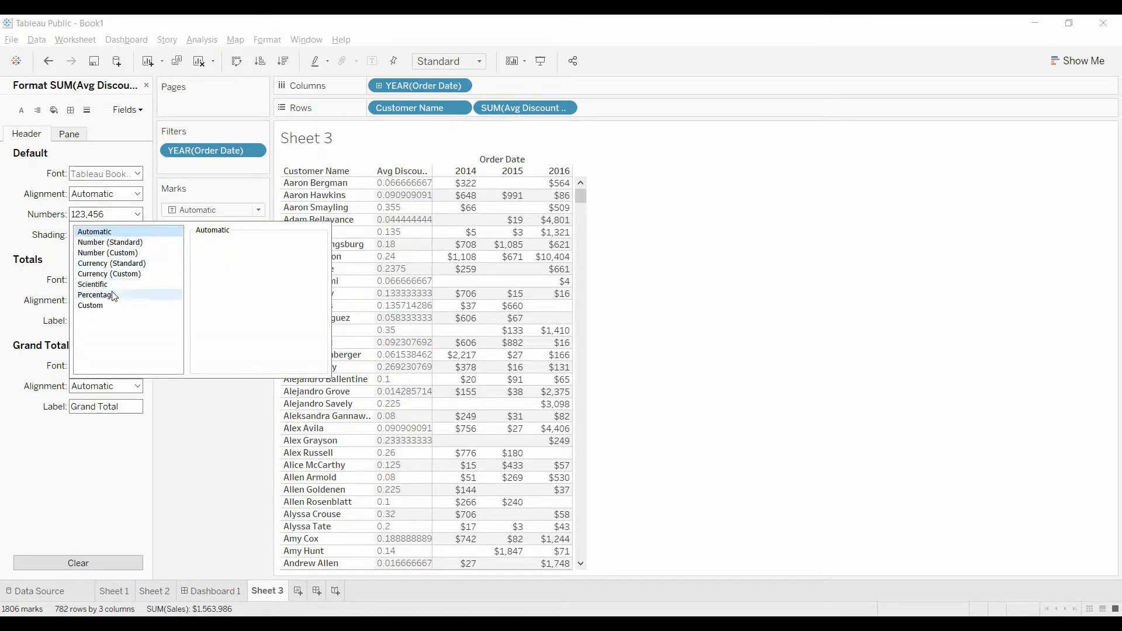
click(95, 294)
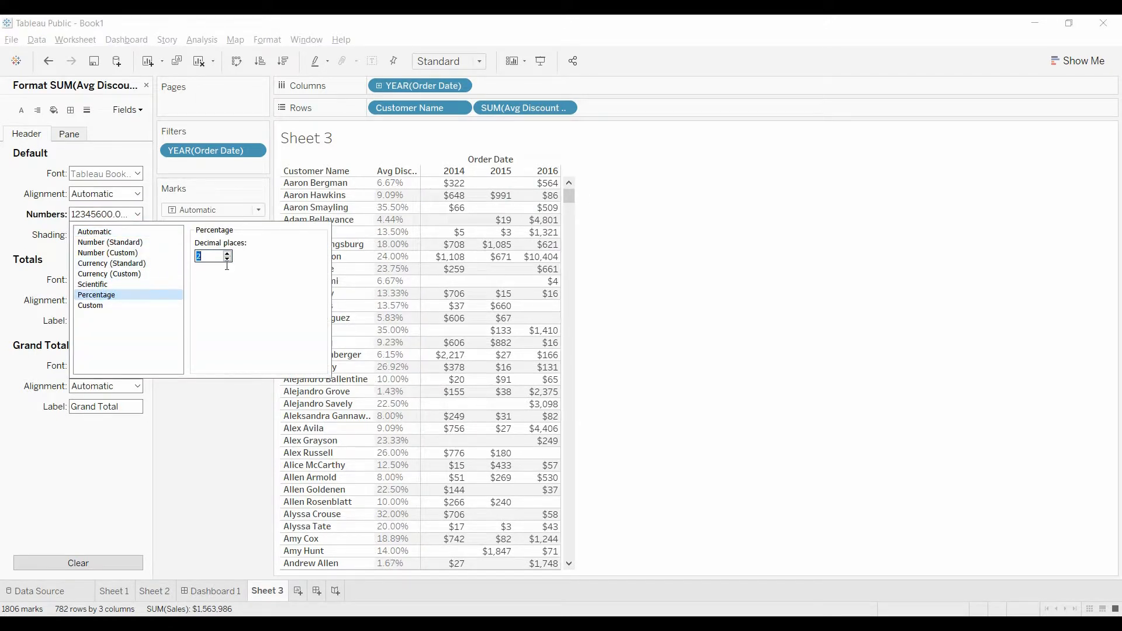
click(228, 259)
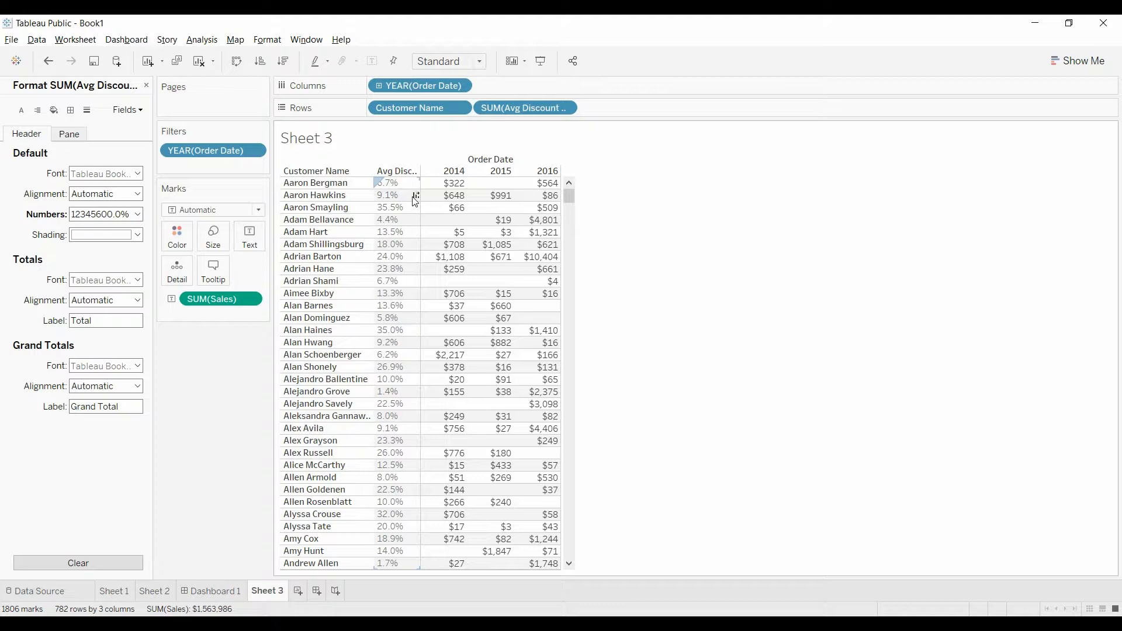
mouse_move(421, 184)
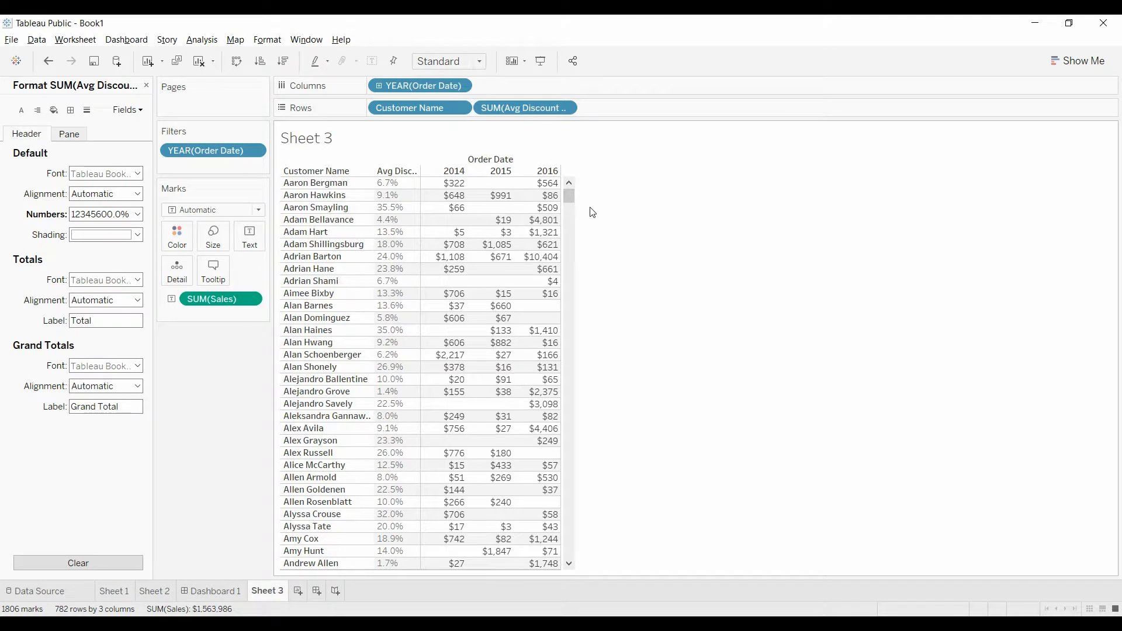
mouse_move(545, 220)
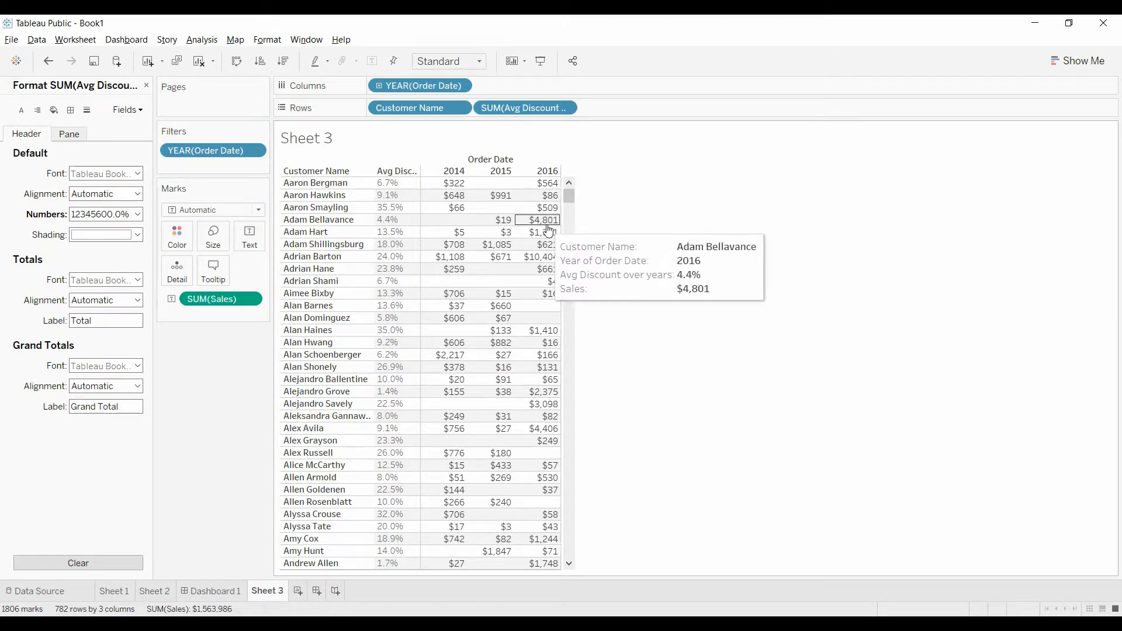
scroll(down, 3)
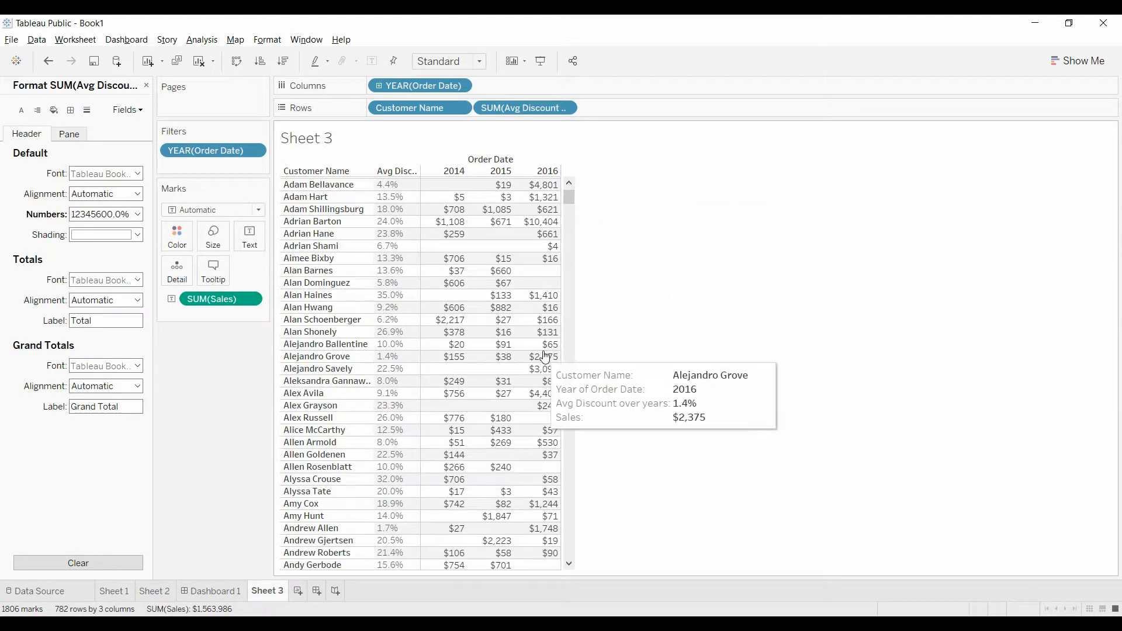
scroll(down, 3)
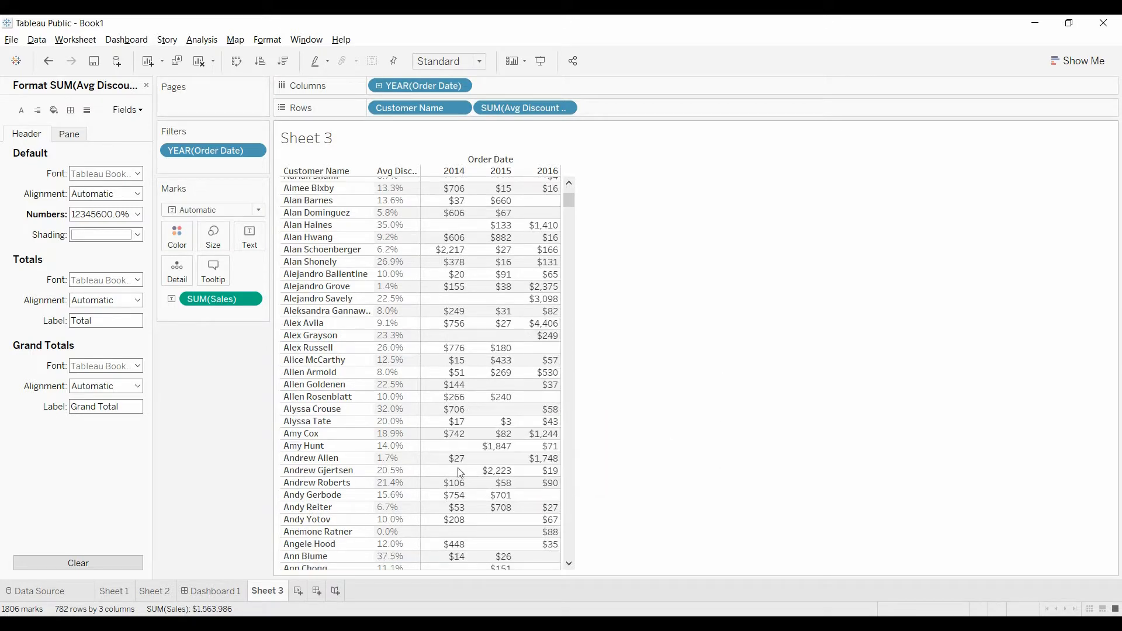
scroll(down, 3)
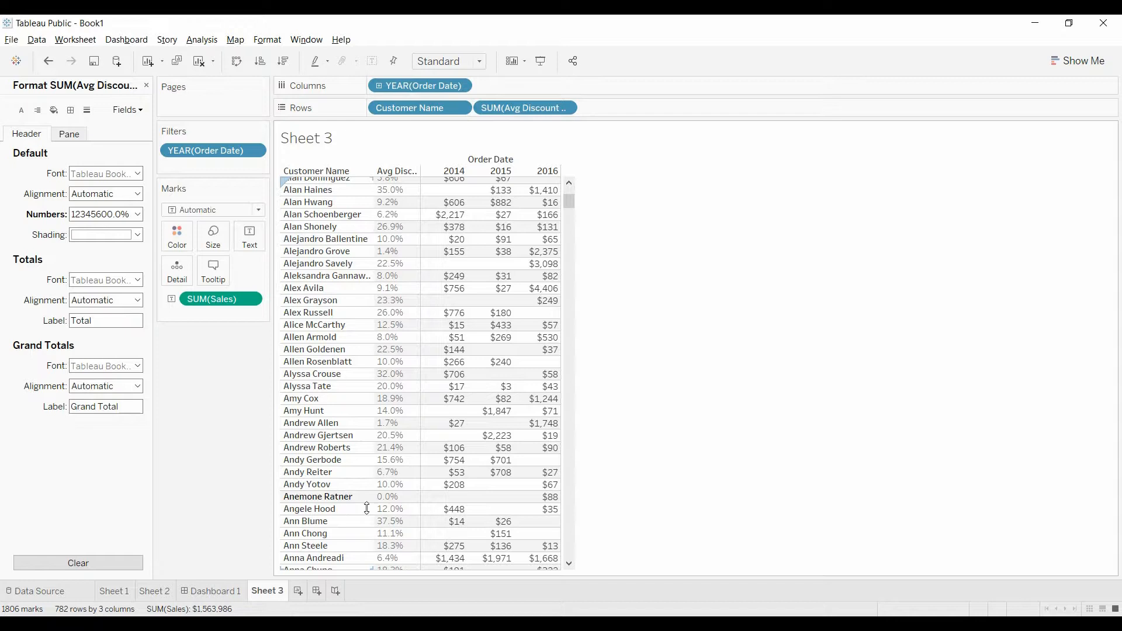
mouse_move(417, 509)
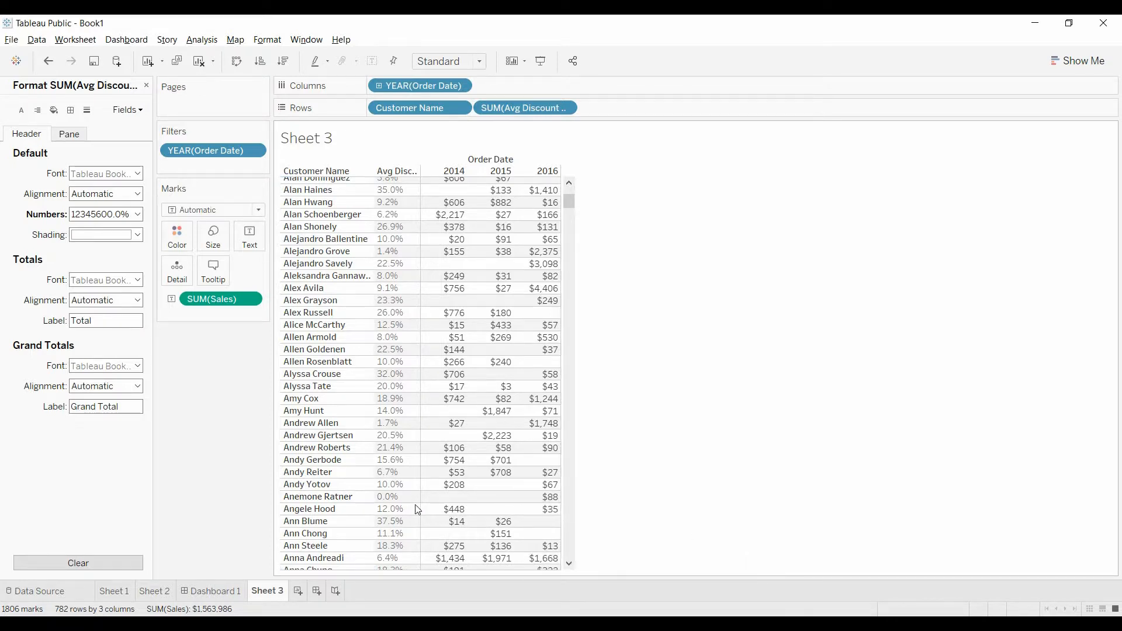
scroll(down, 3)
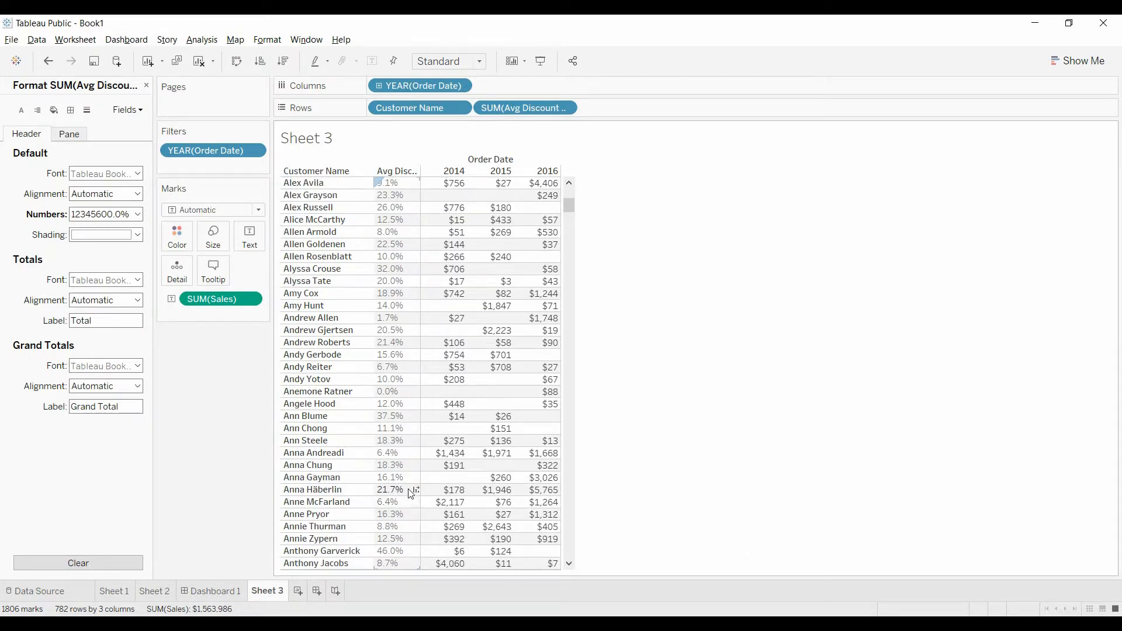
scroll(down, 3)
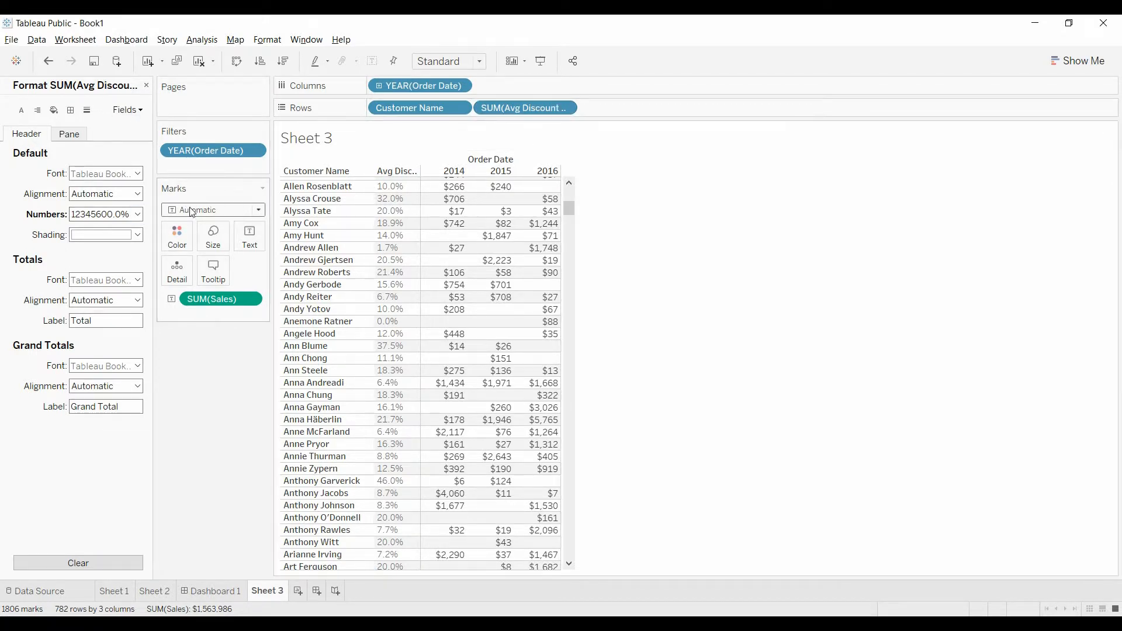
Give Avg Discount over years the custom number format 0.0%;-0.0%;"".
click(137, 214)
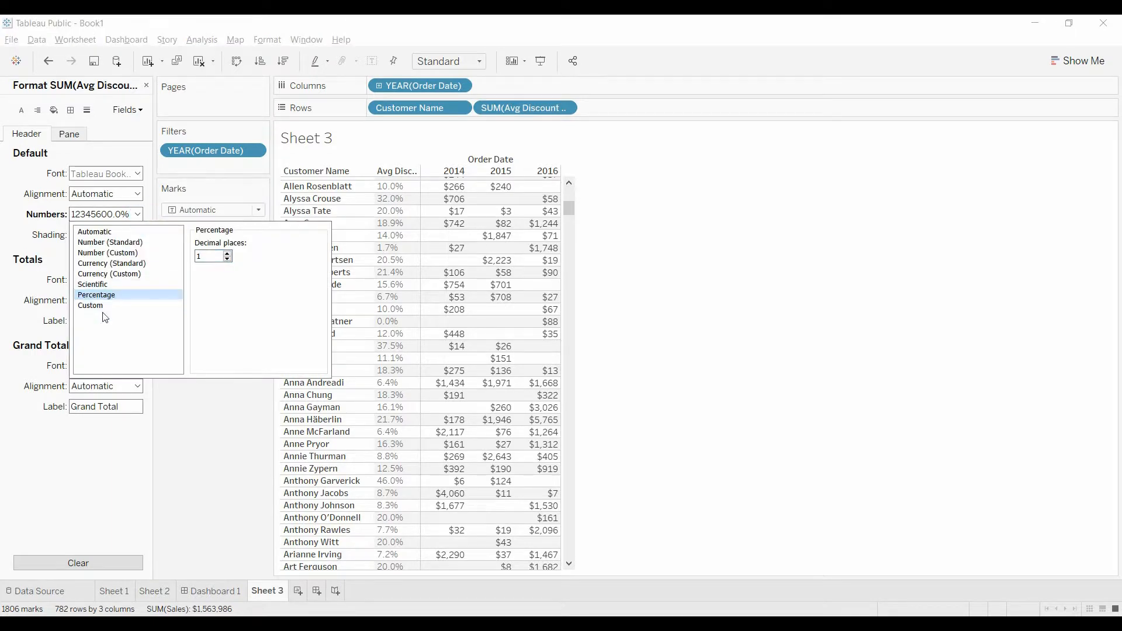
click(91, 305)
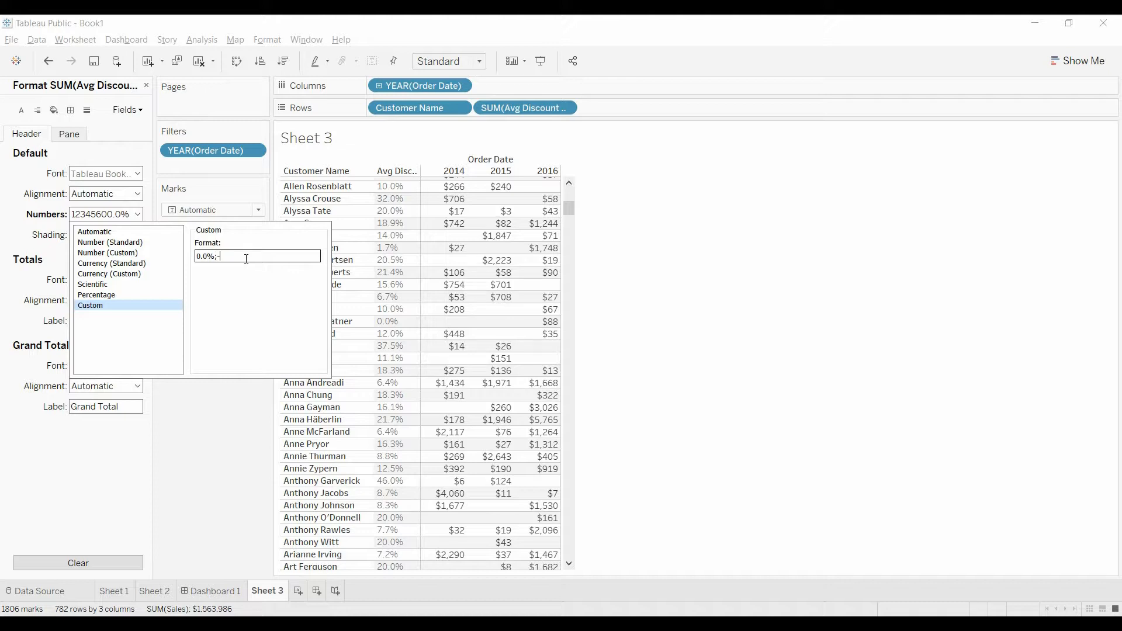
text(-0.0%)
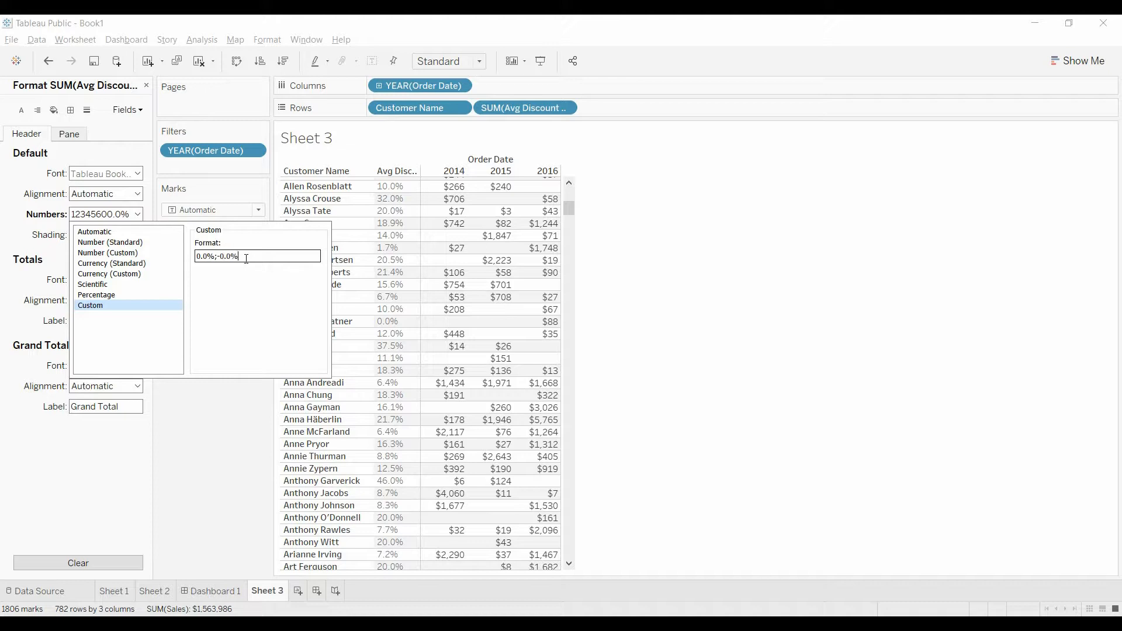
text(;)
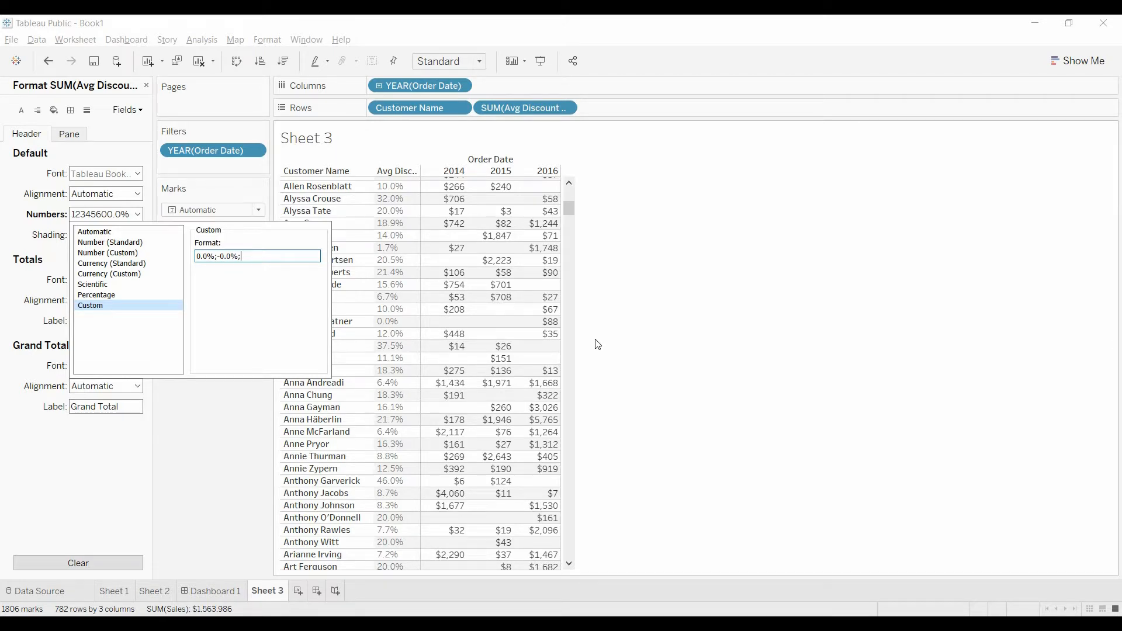
text(")
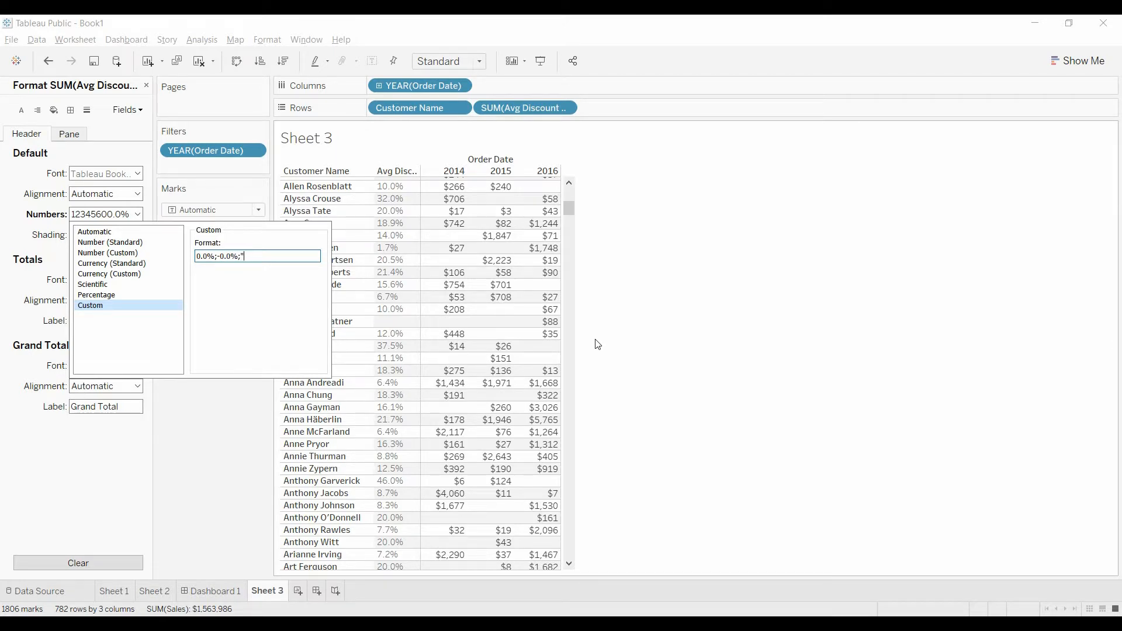
text(")
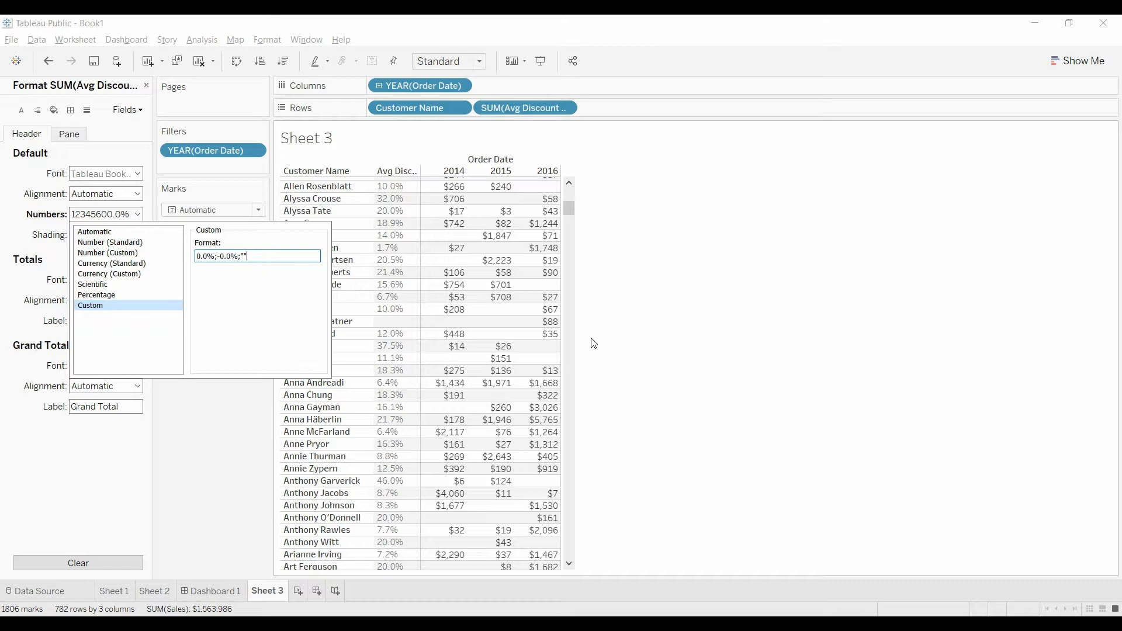
mouse_move(214, 427)
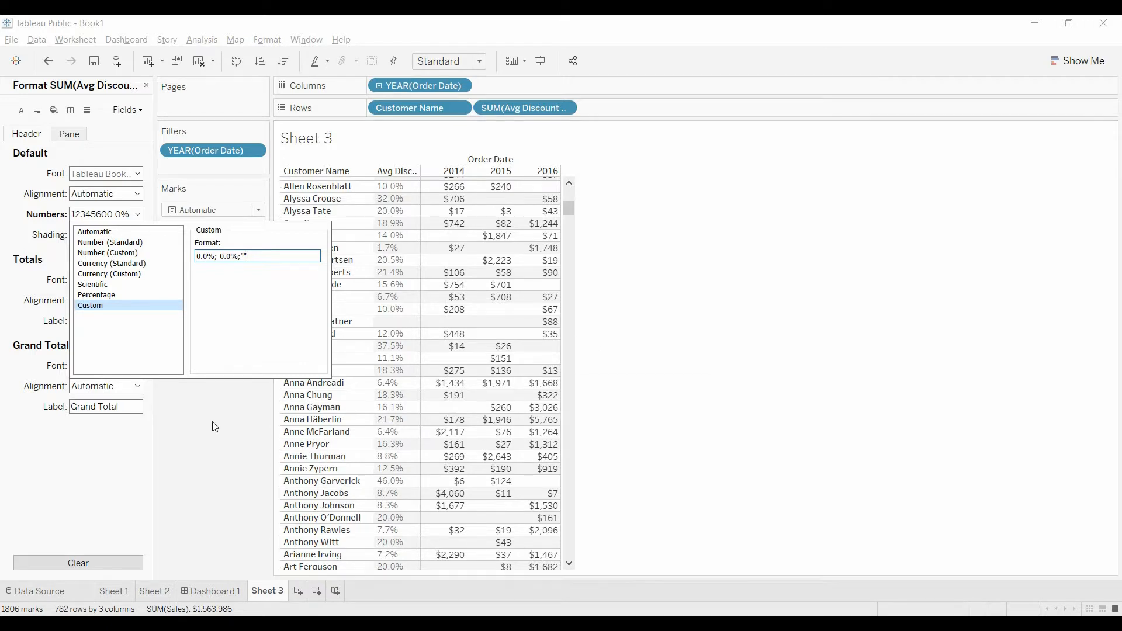
click(453, 198)
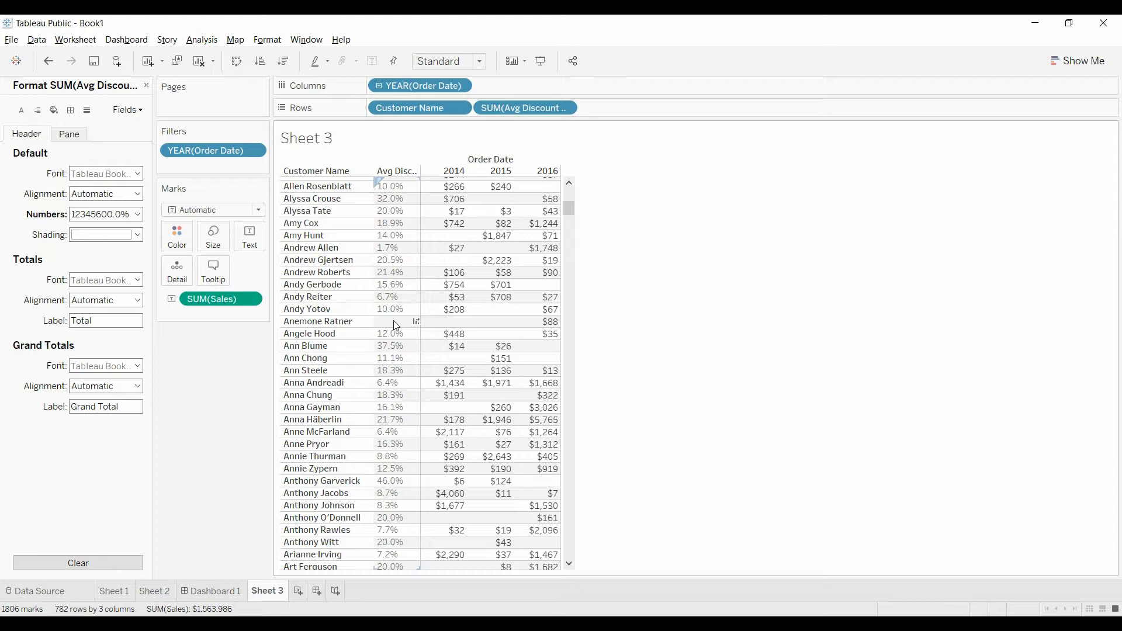
scroll(down, 3)
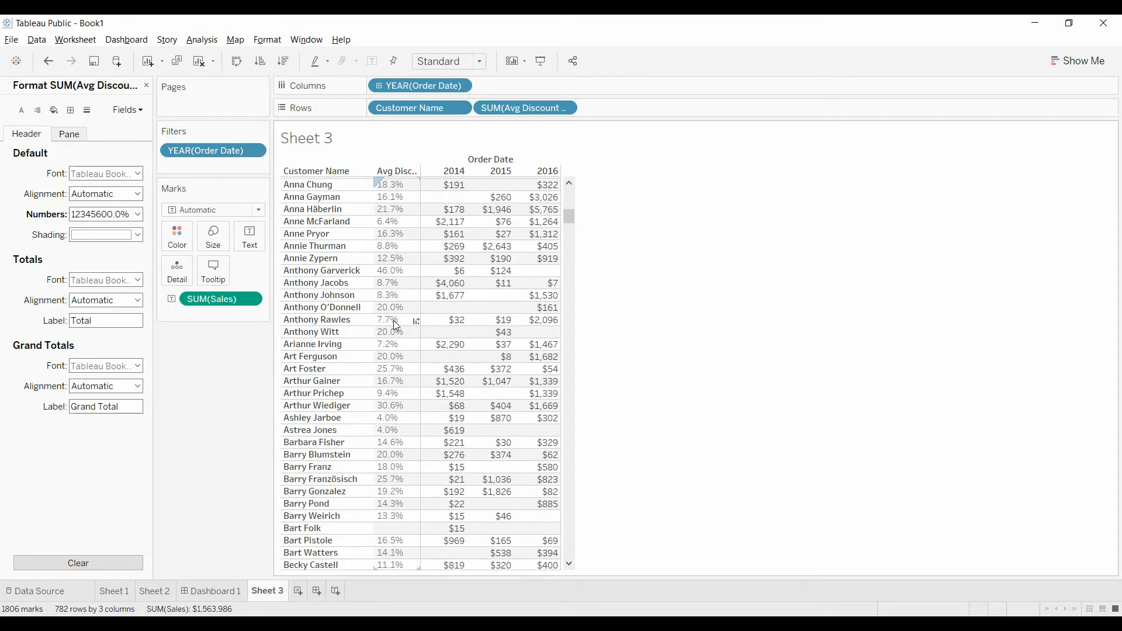
scroll(down, 3)
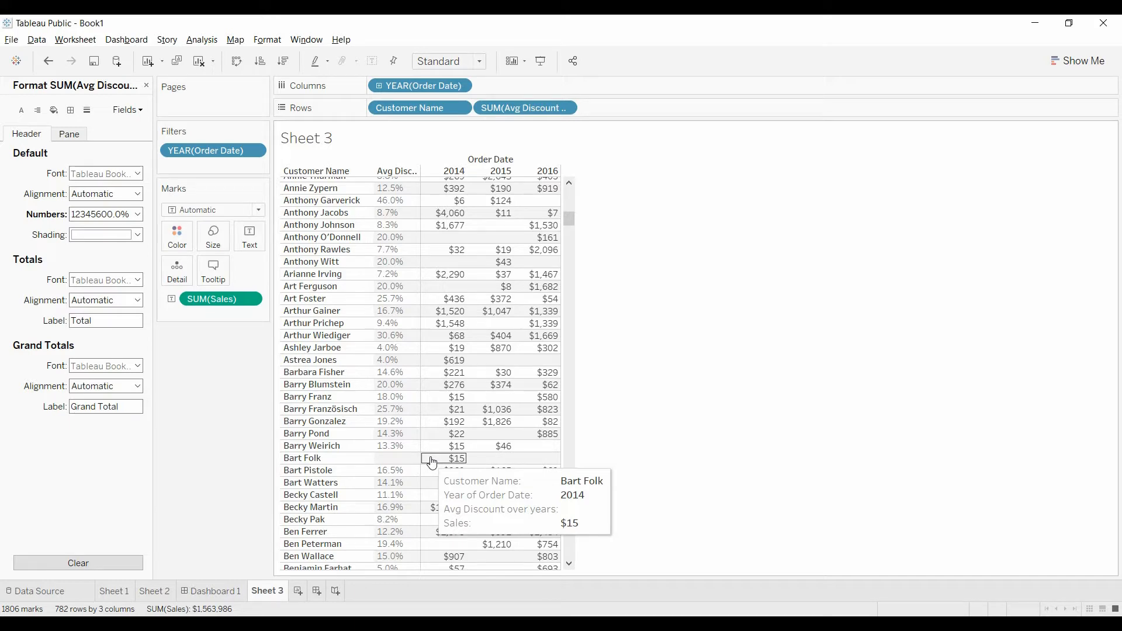
scroll(up, 3)
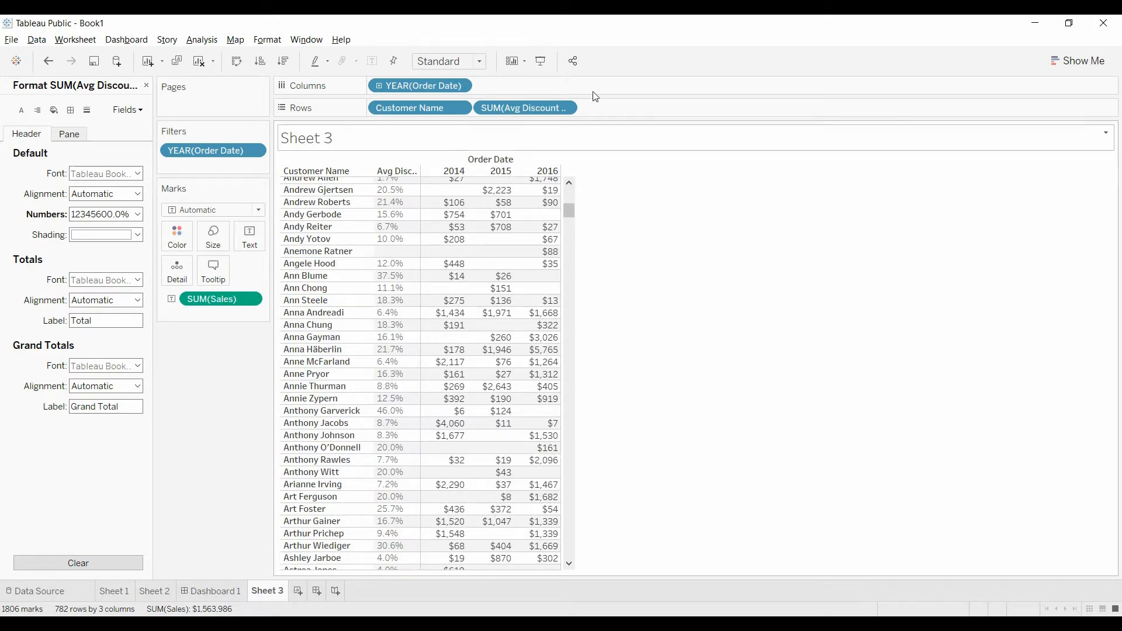
mouse_move(497, 159)
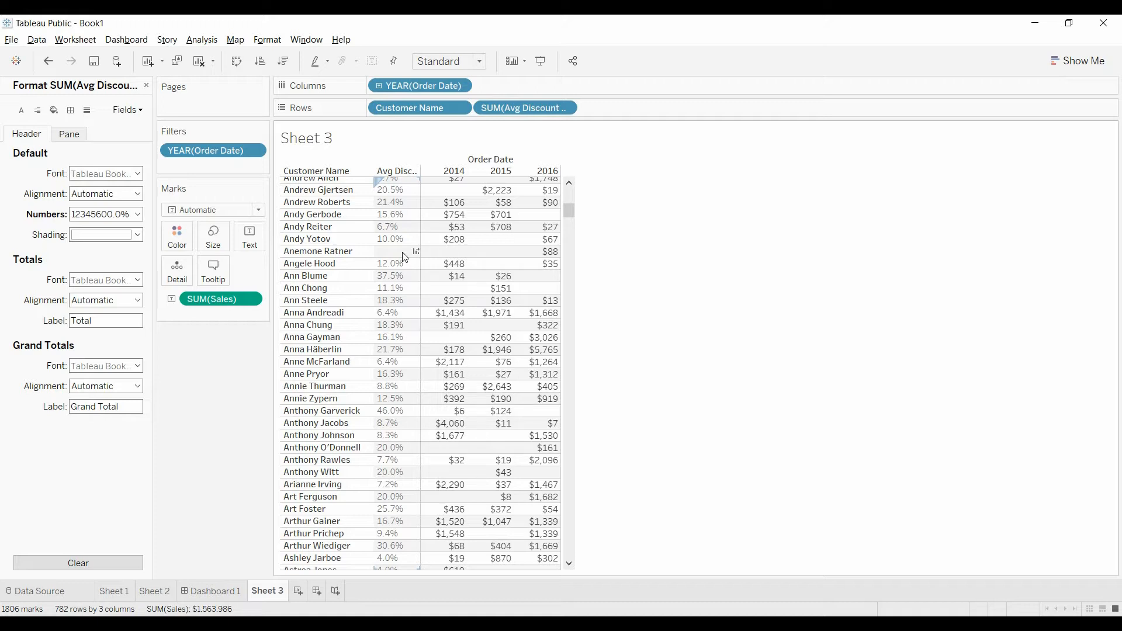
mouse_move(390, 255)
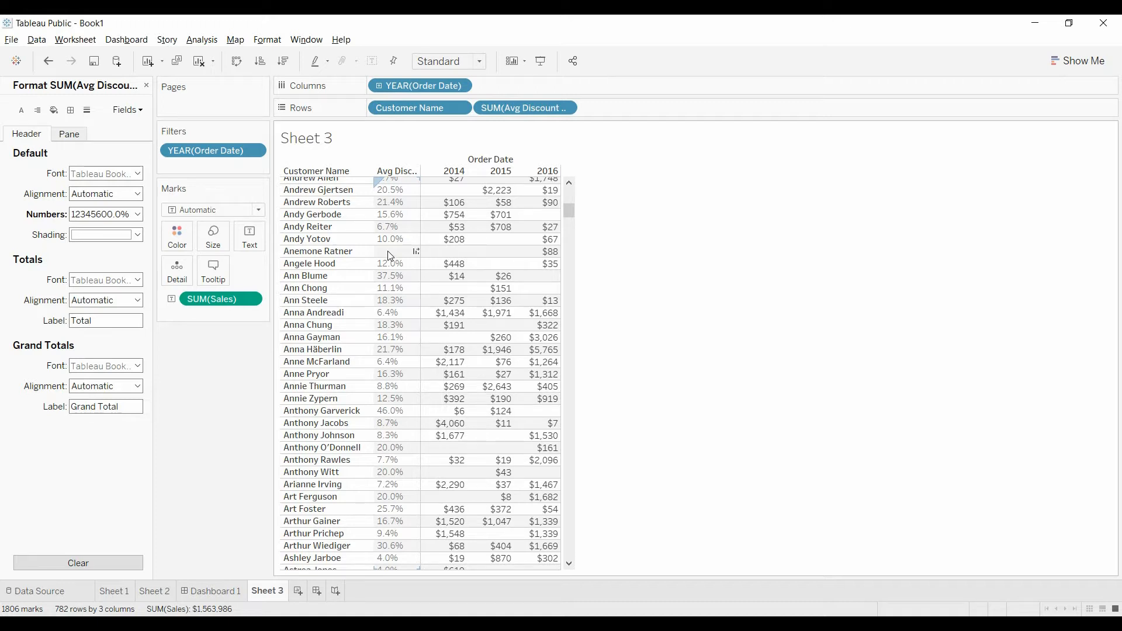
mouse_move(400, 259)
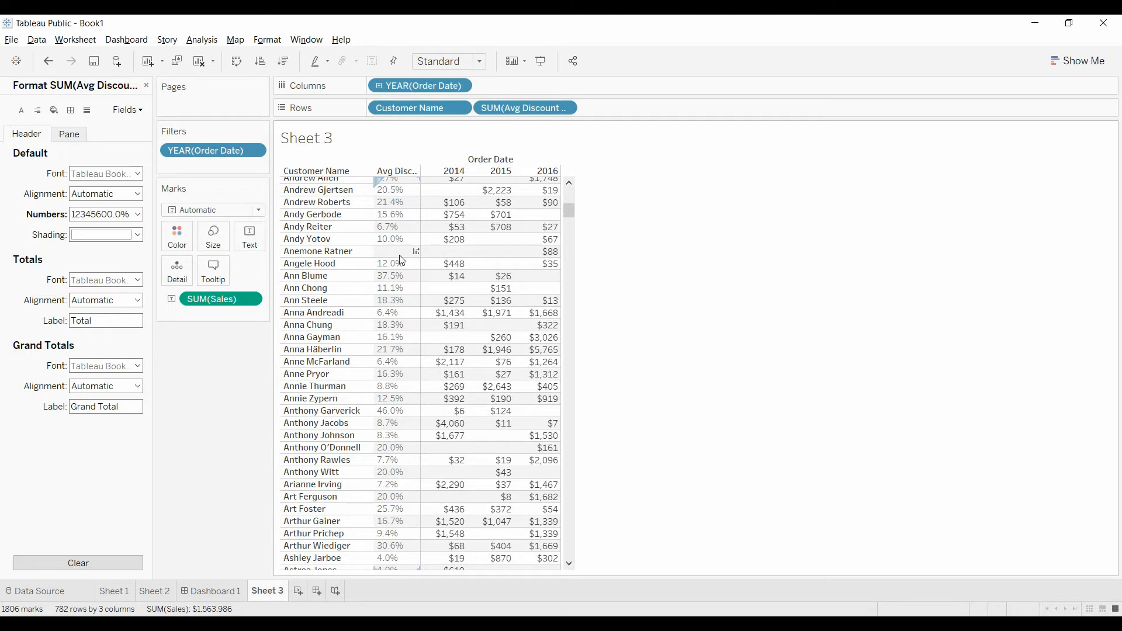
mouse_move(625, 302)
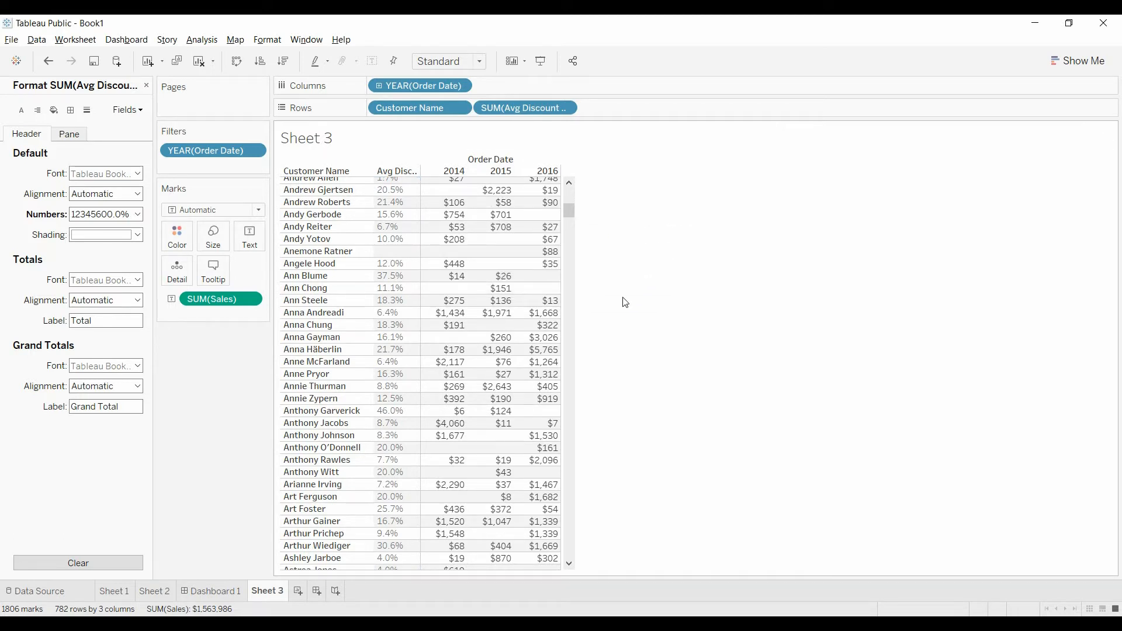
mouse_move(421, 558)
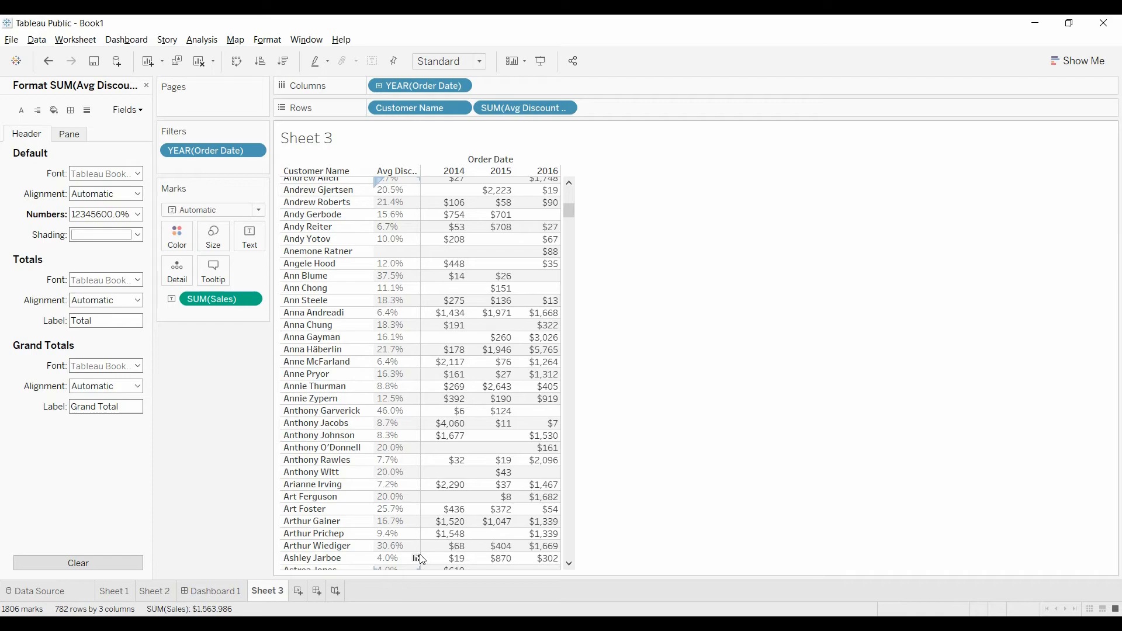
scroll(up, 3)
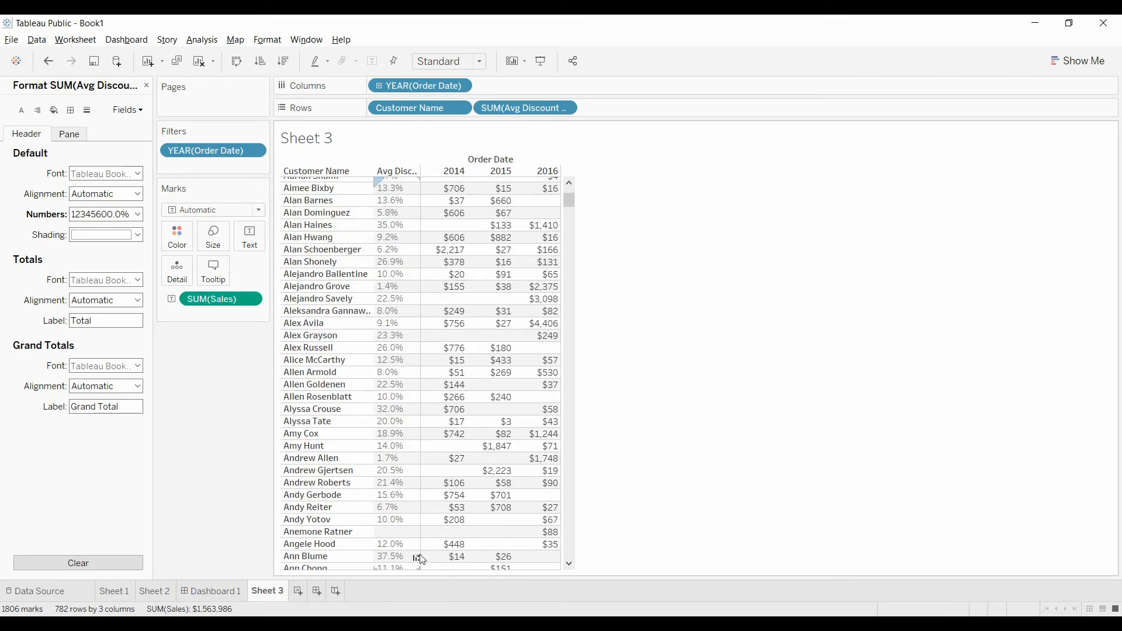